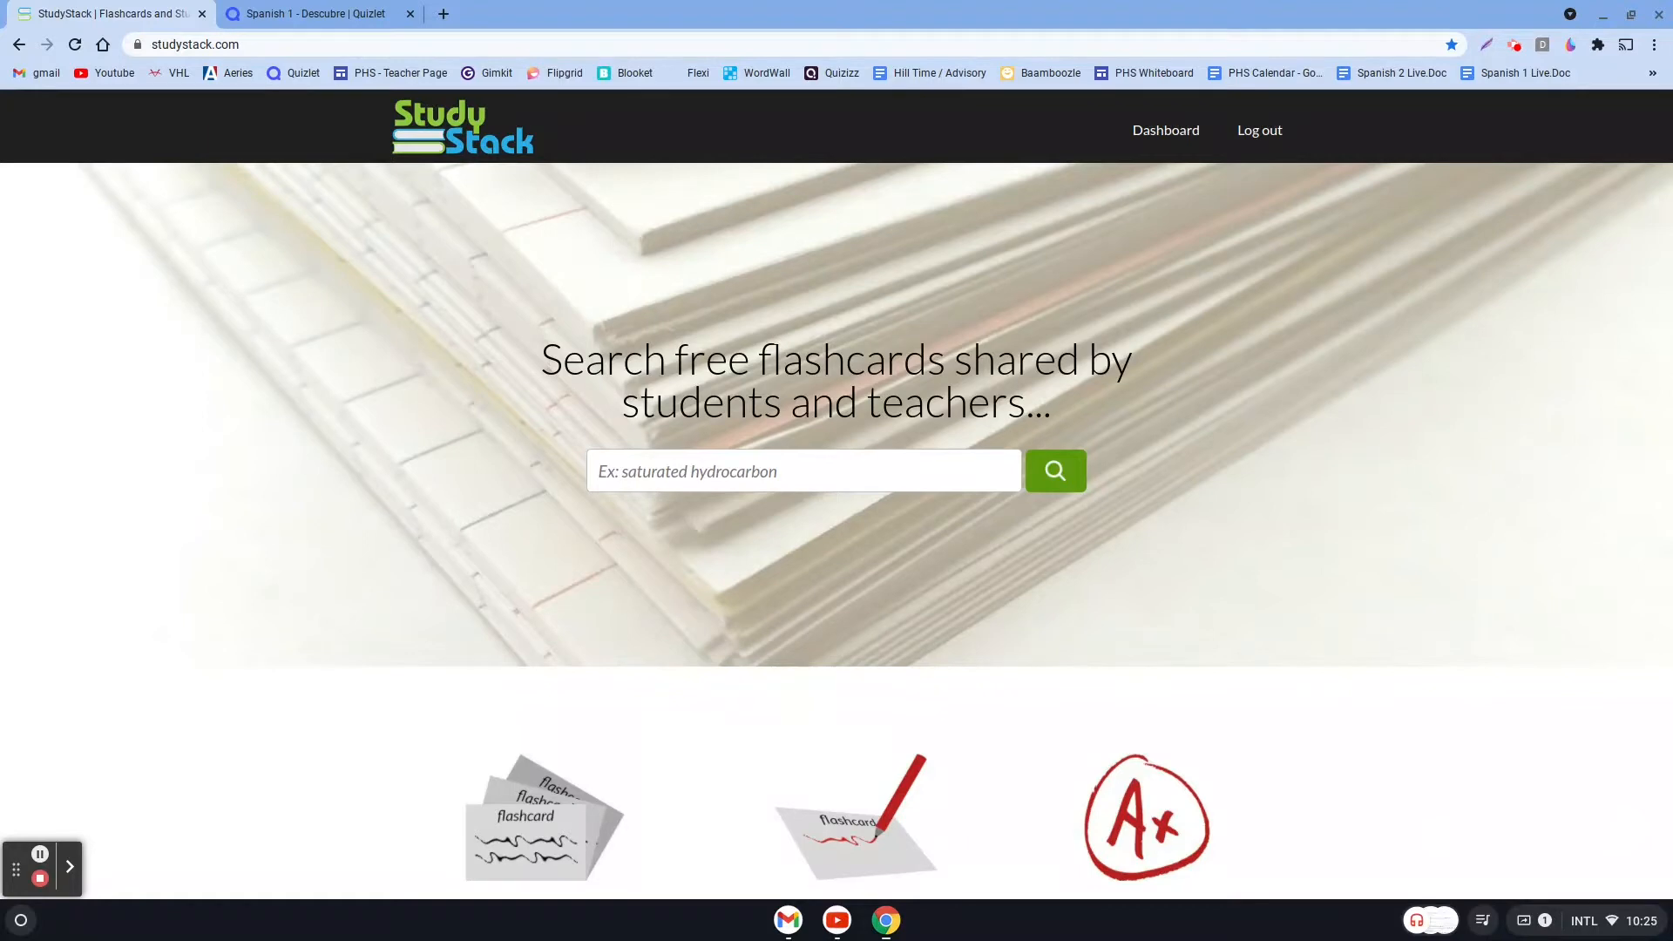
{"action": "mouse_move", "coordinate": [584, 137]}
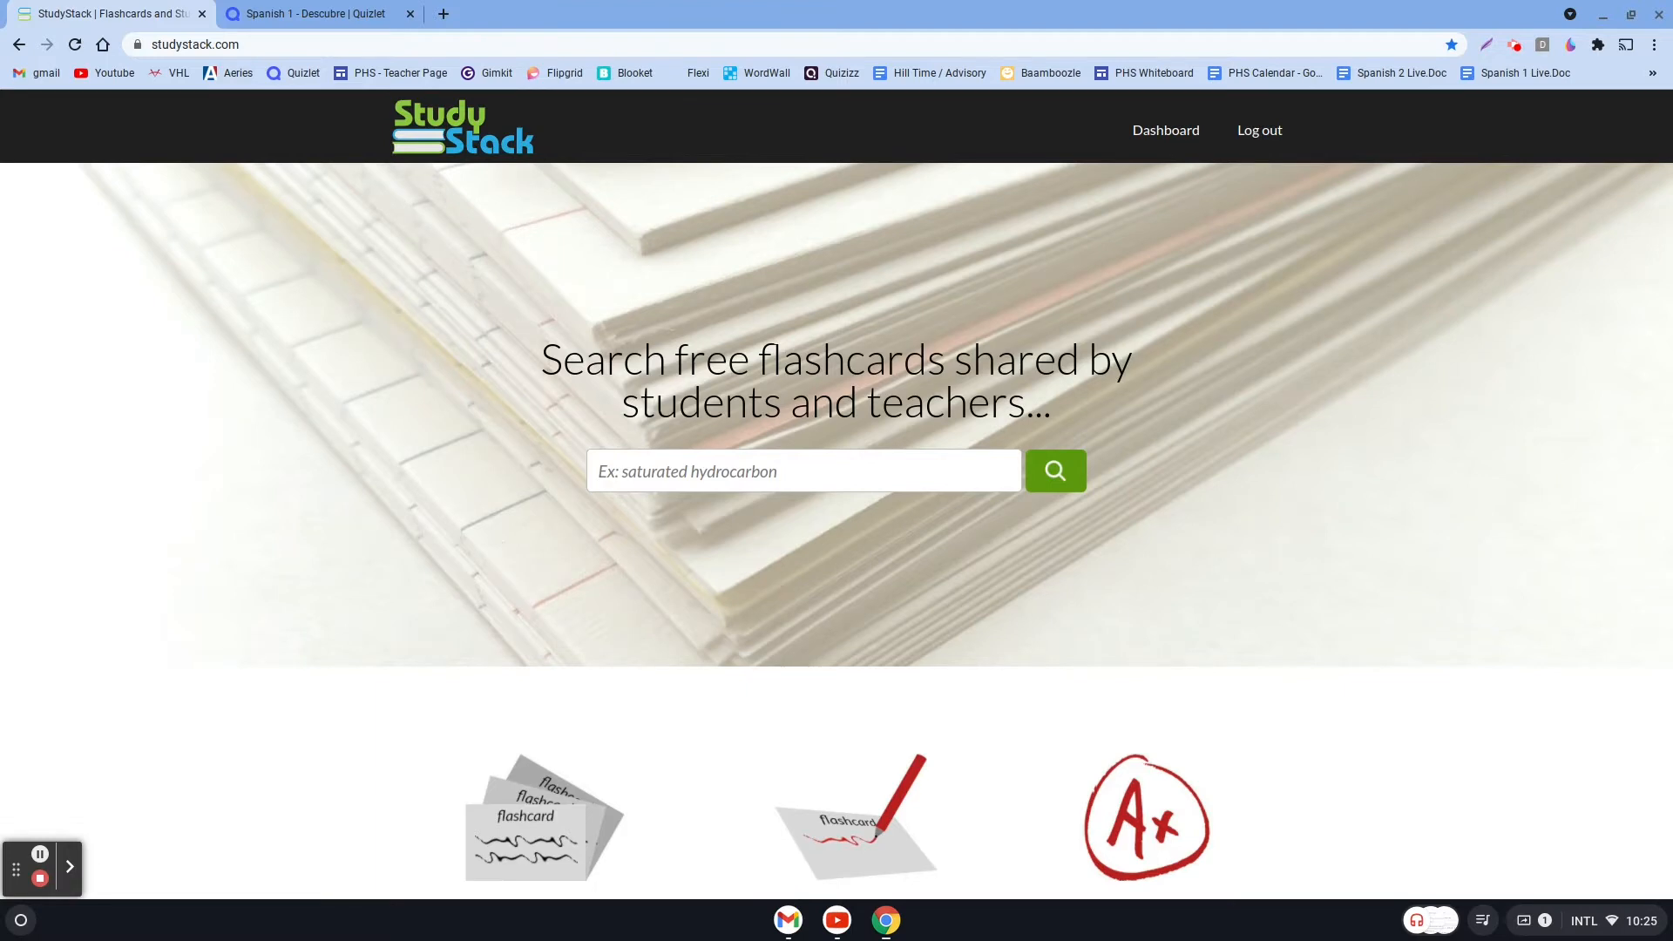
{"action": "mouse_move", "coordinate": [459, 160]}
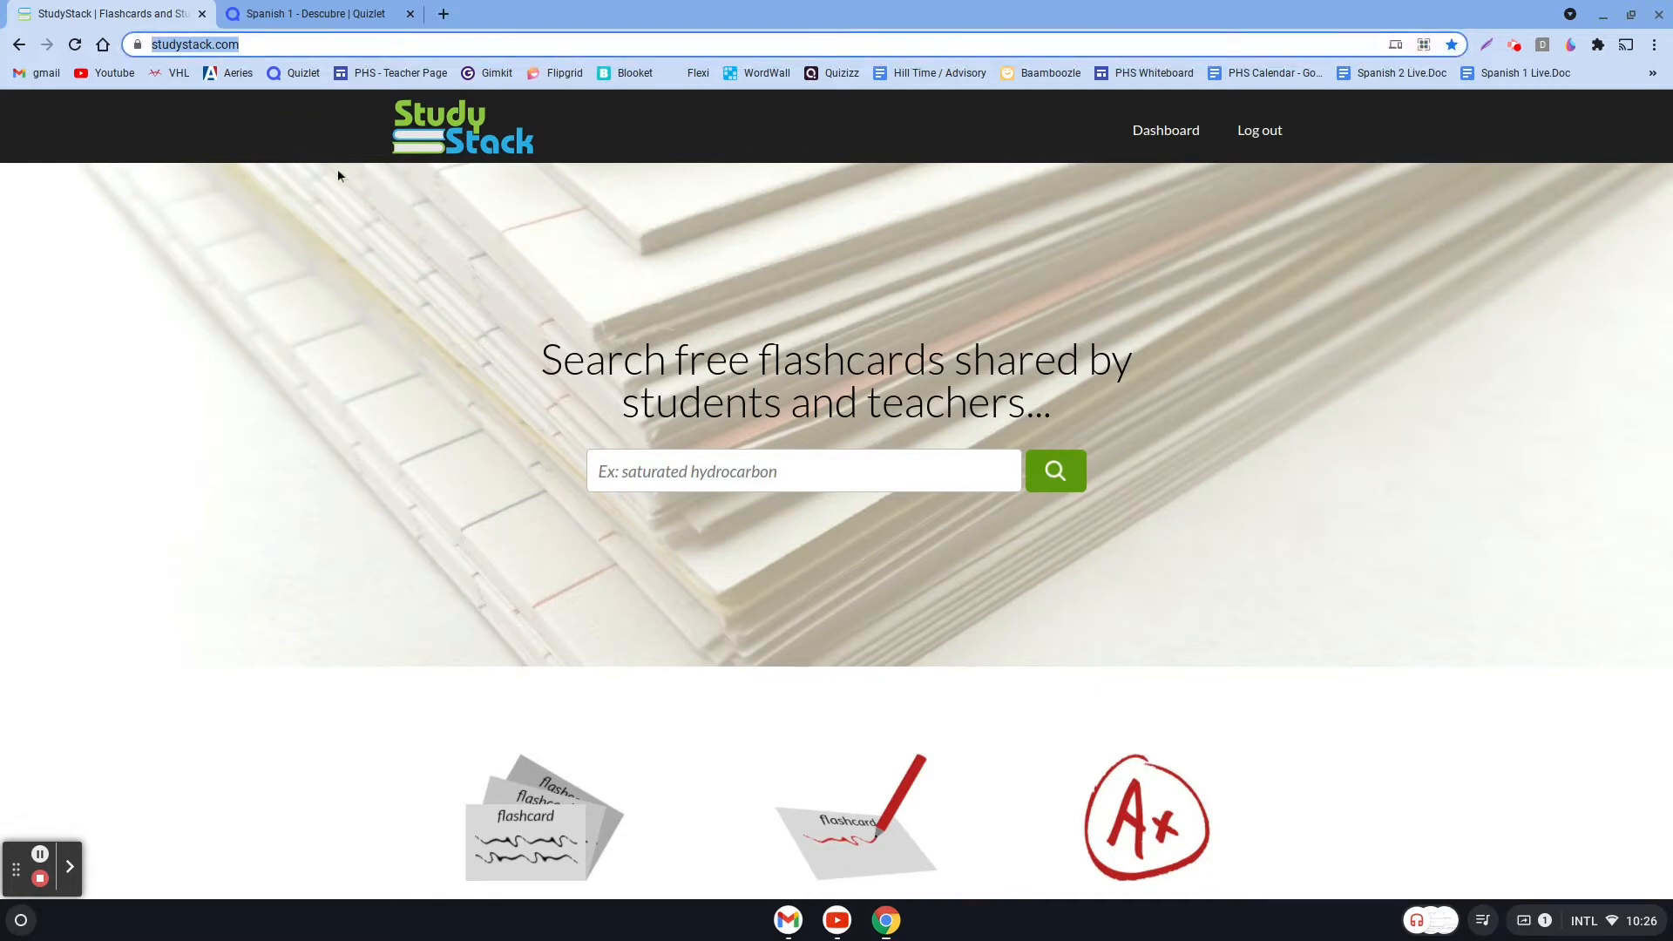
{"action": "mouse_move", "coordinate": [457, 270]}
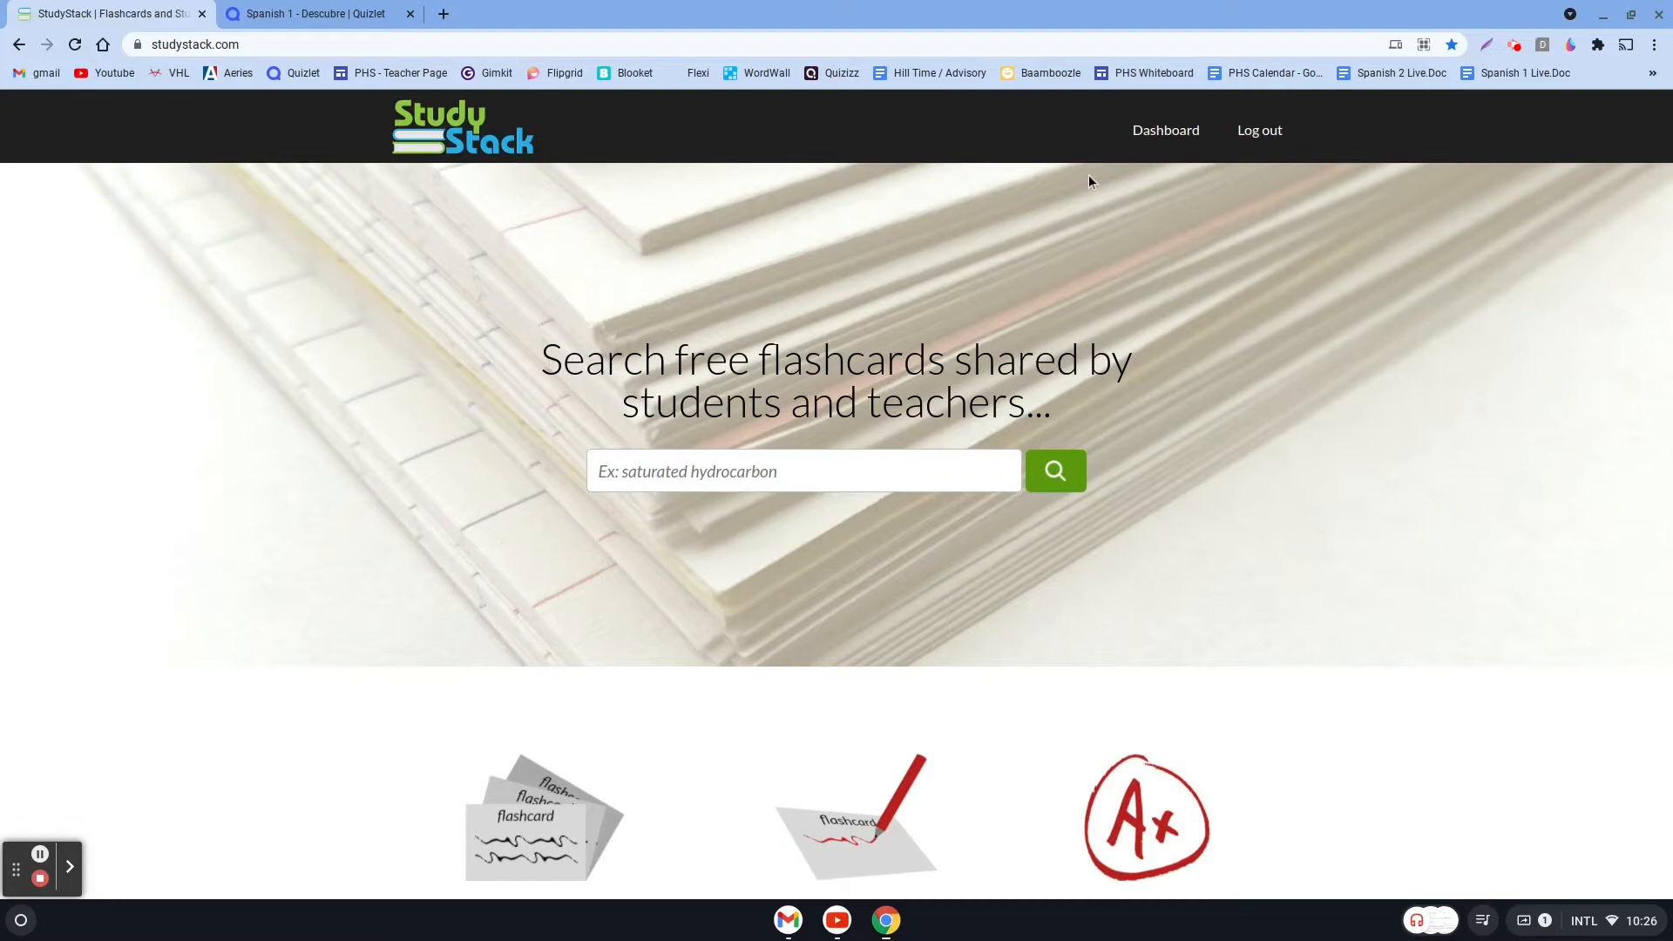
{"action": "mouse_move", "coordinate": [1160, 140]}
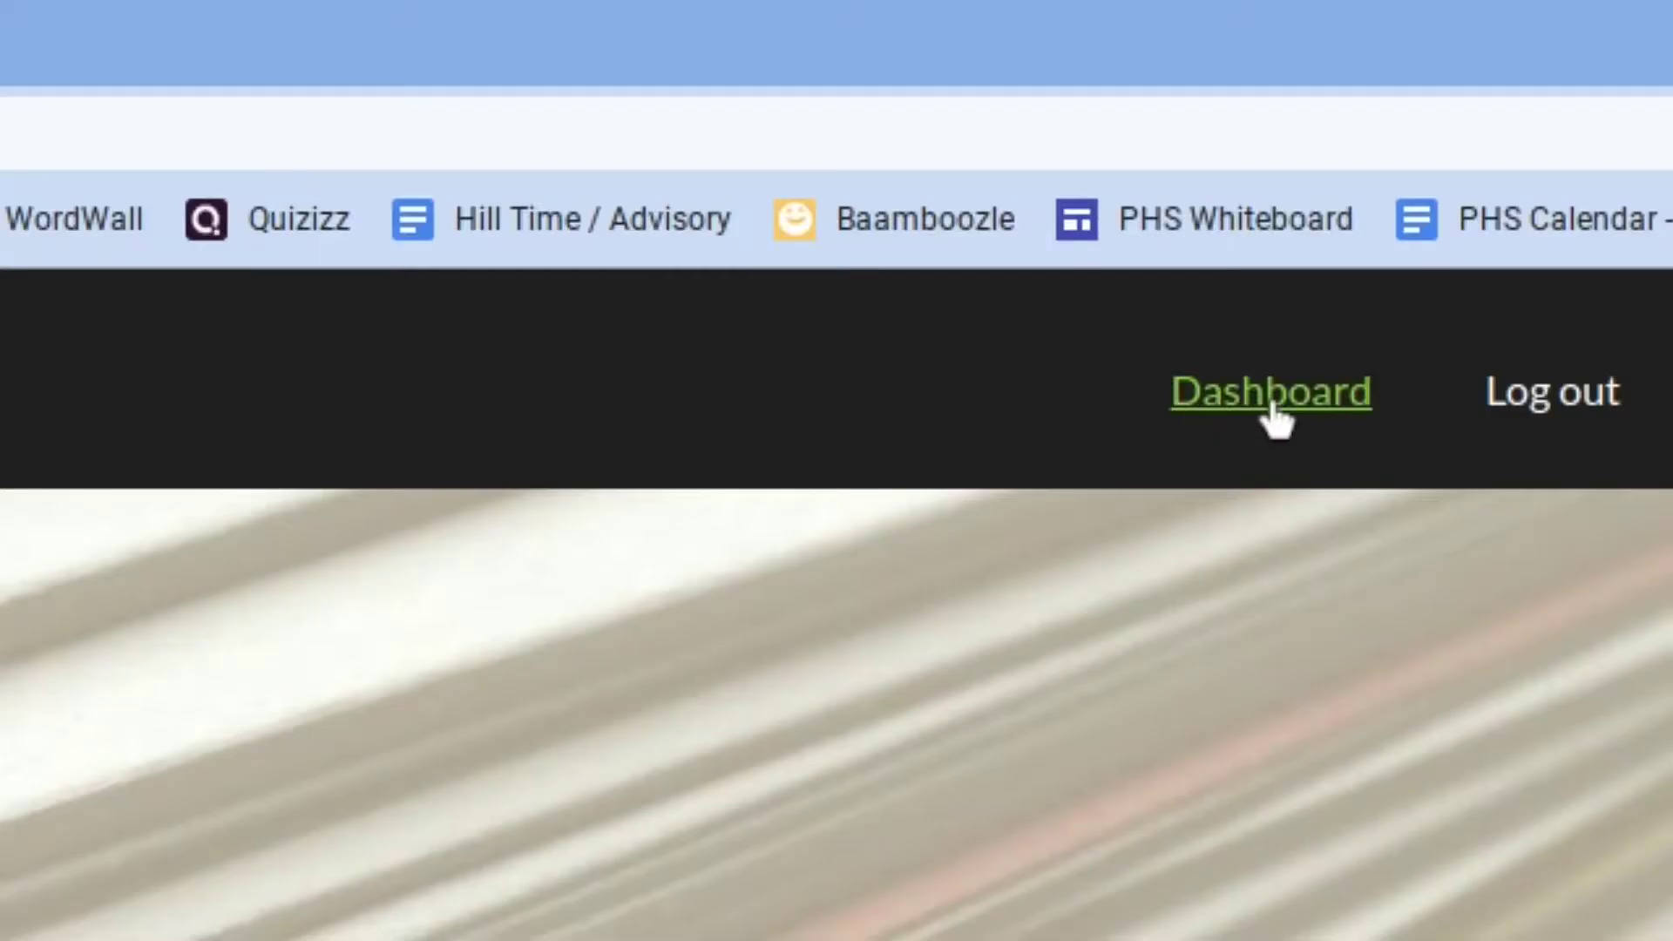
Go to the StudyStack dashboard and begin creating a new stack.
{"action": "left_click", "coordinate": [1273, 393]}
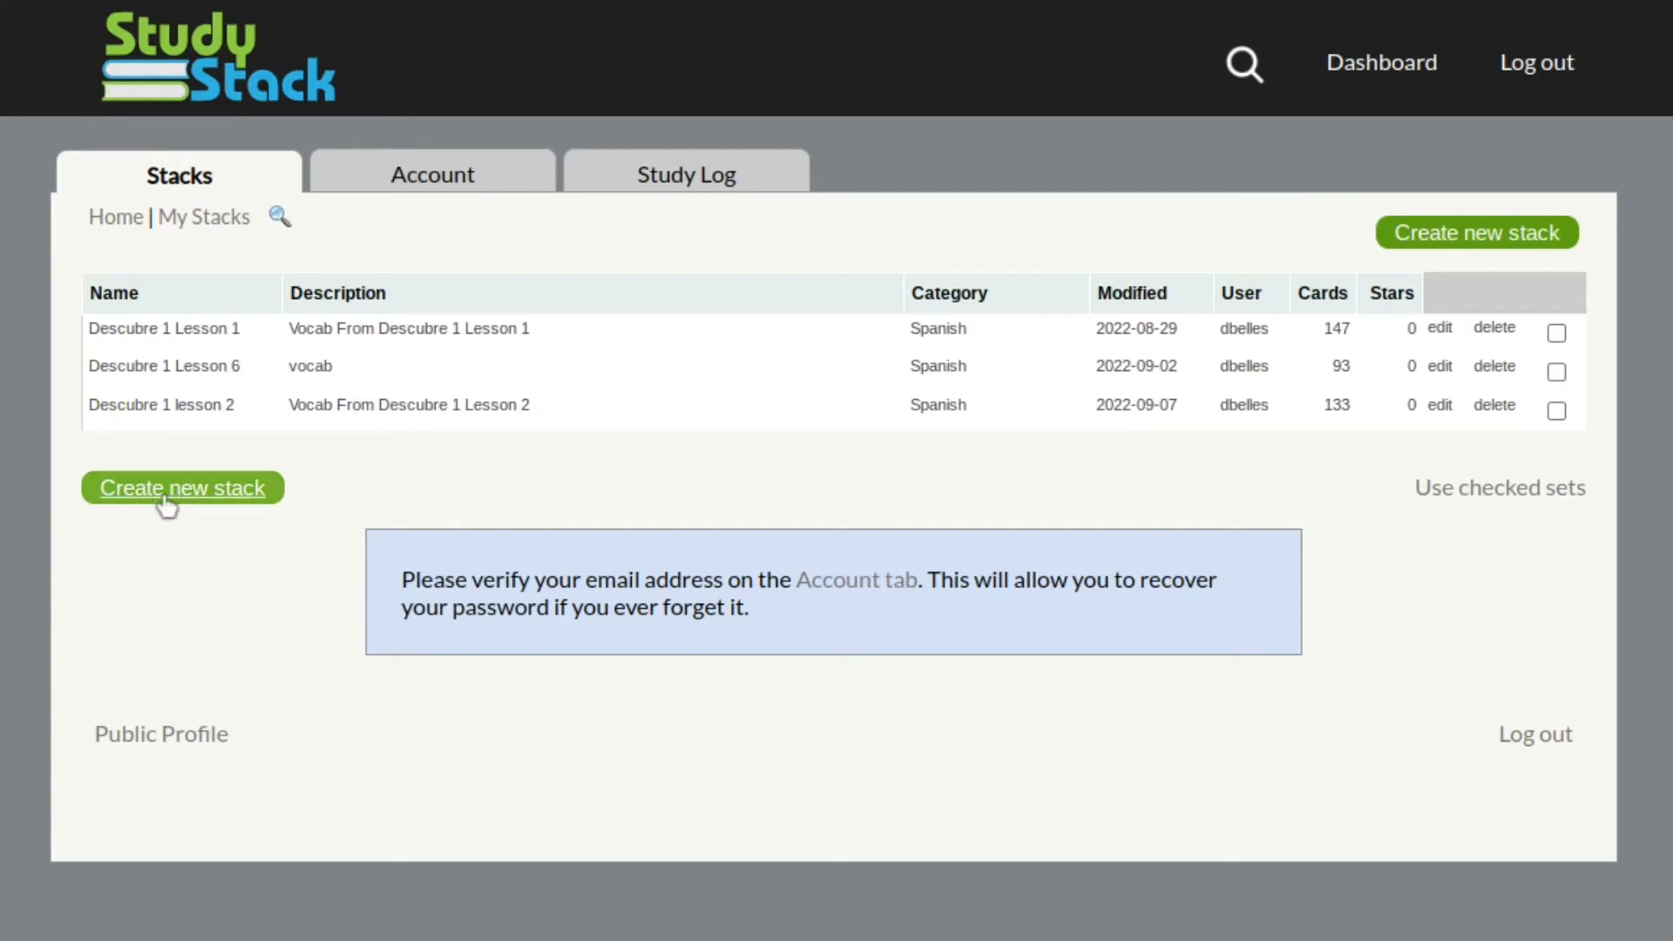
{"action": "mouse_move", "coordinate": [221, 455]}
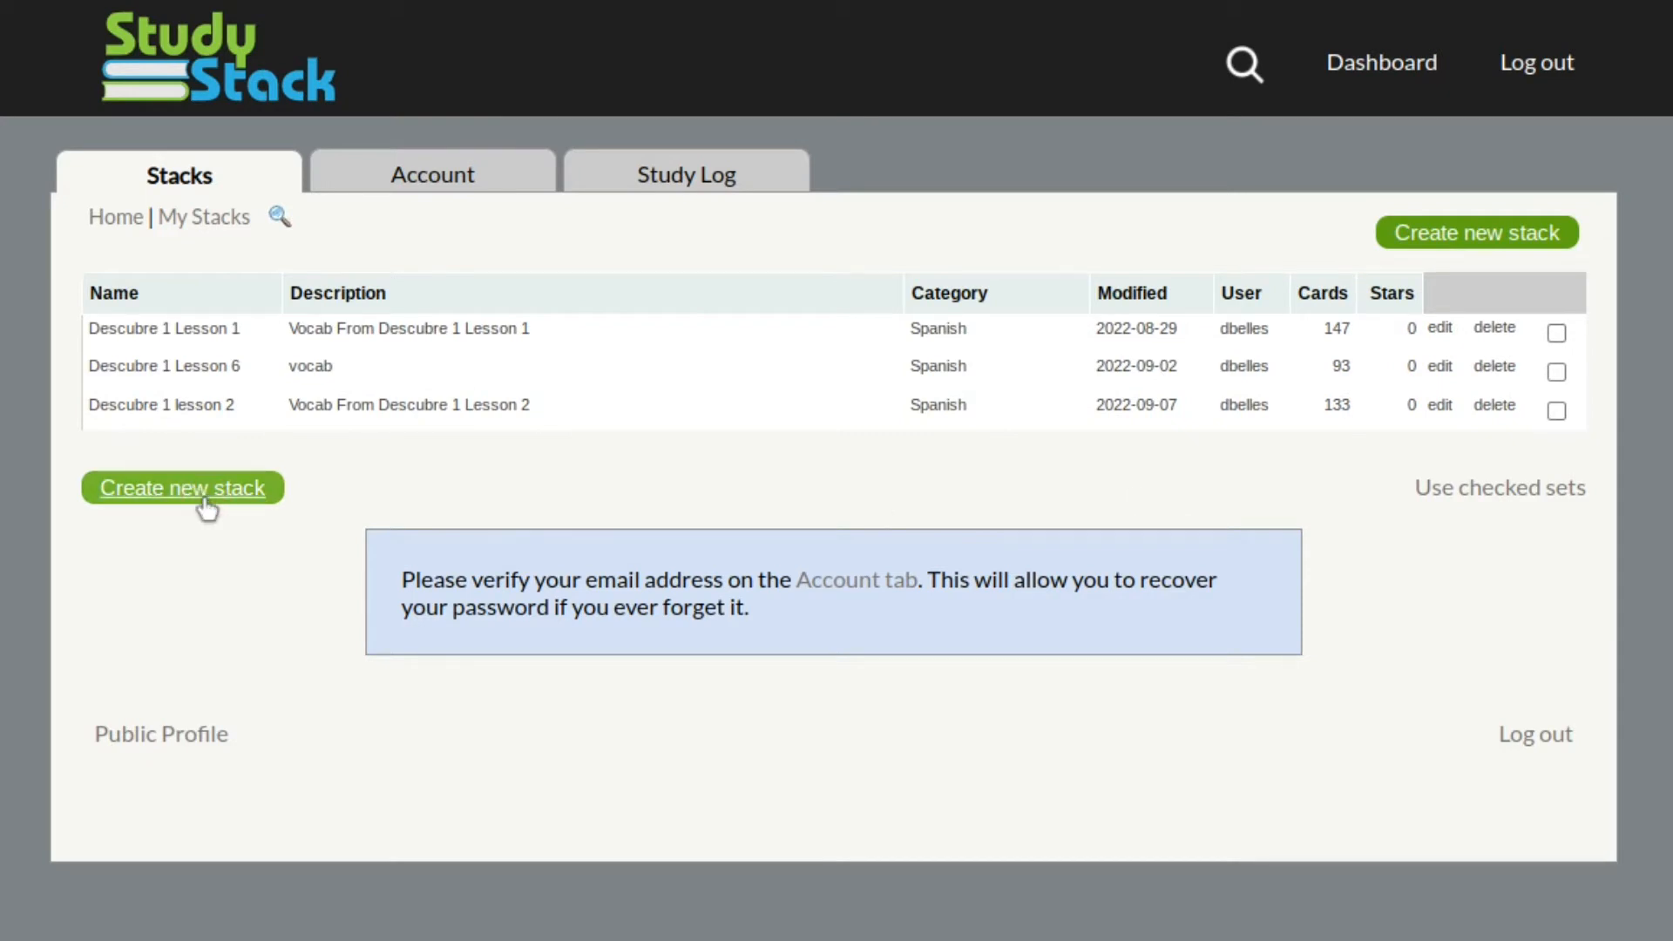
{"action": "left_click", "coordinate": [311, 14]}
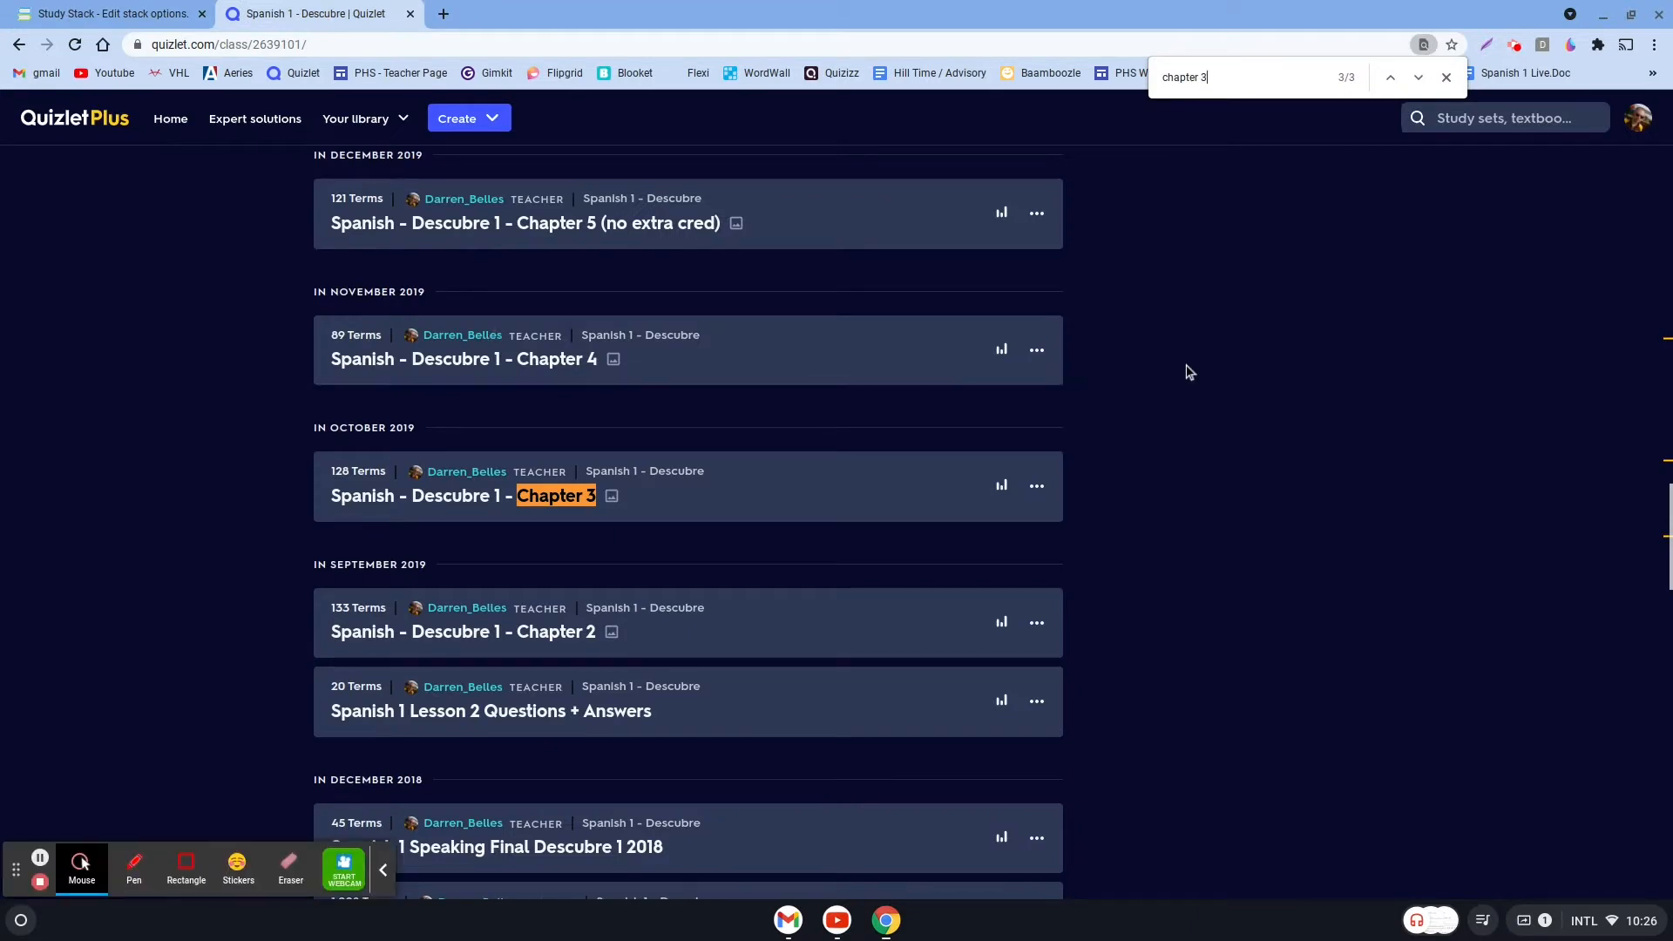
{"action": "mouse_move", "coordinate": [1165, 383]}
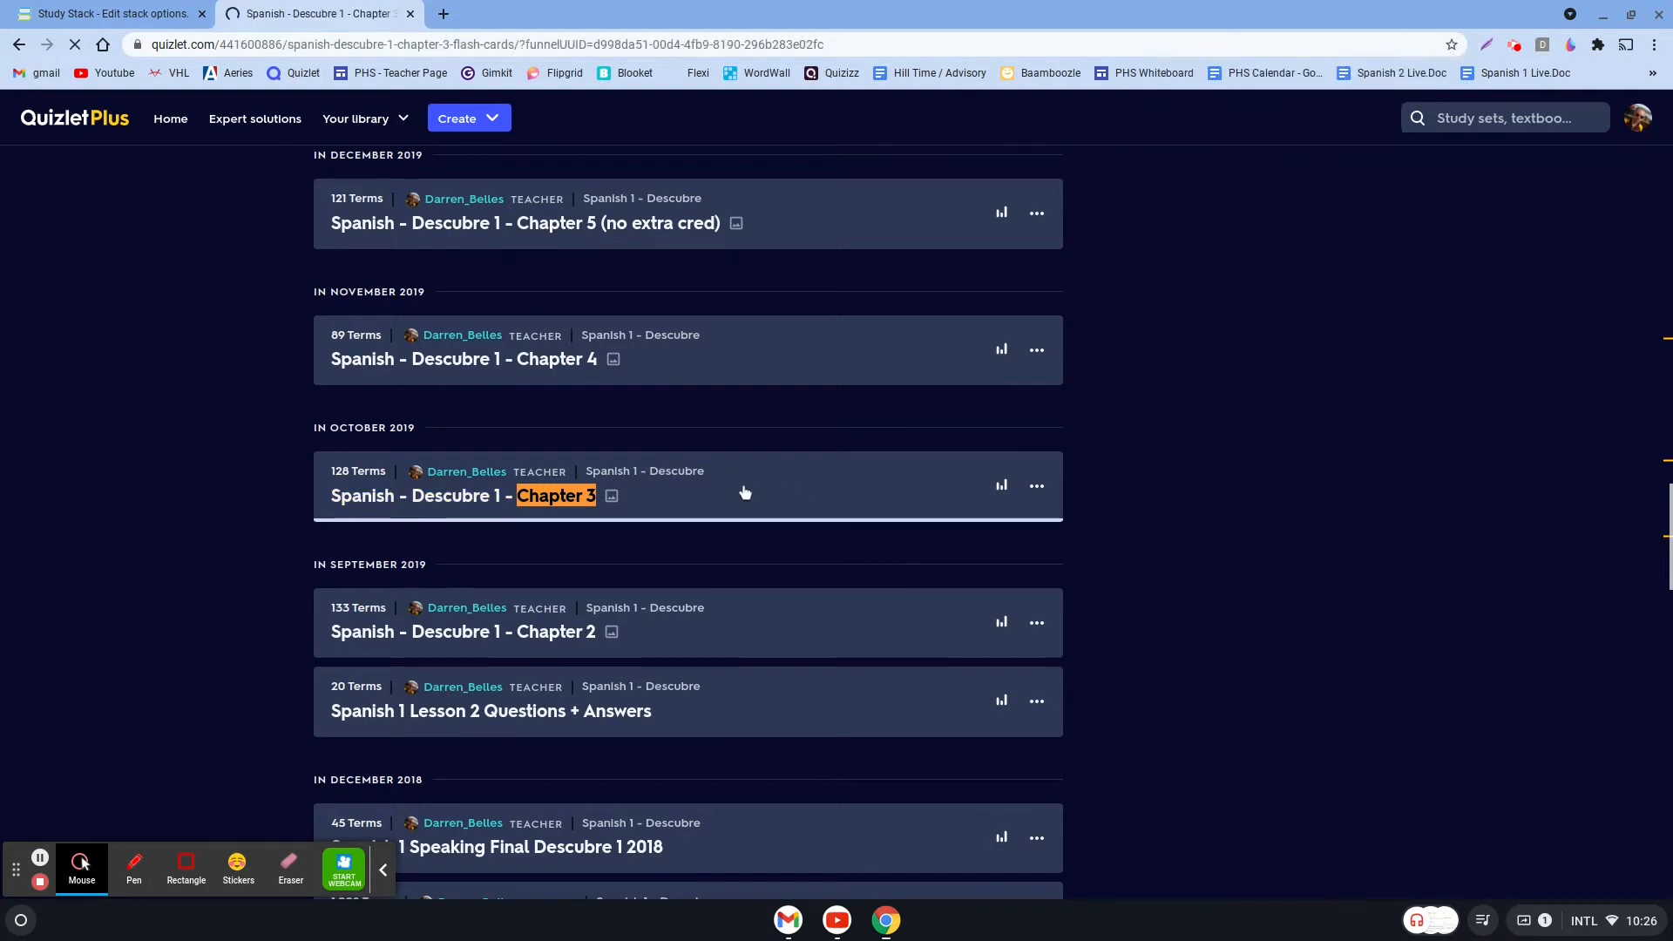
Export the Quizlet Descubre 1 Chapter 3 set with a custom '#' term/definition separator.
{"action": "left_click", "coordinate": [554, 496]}
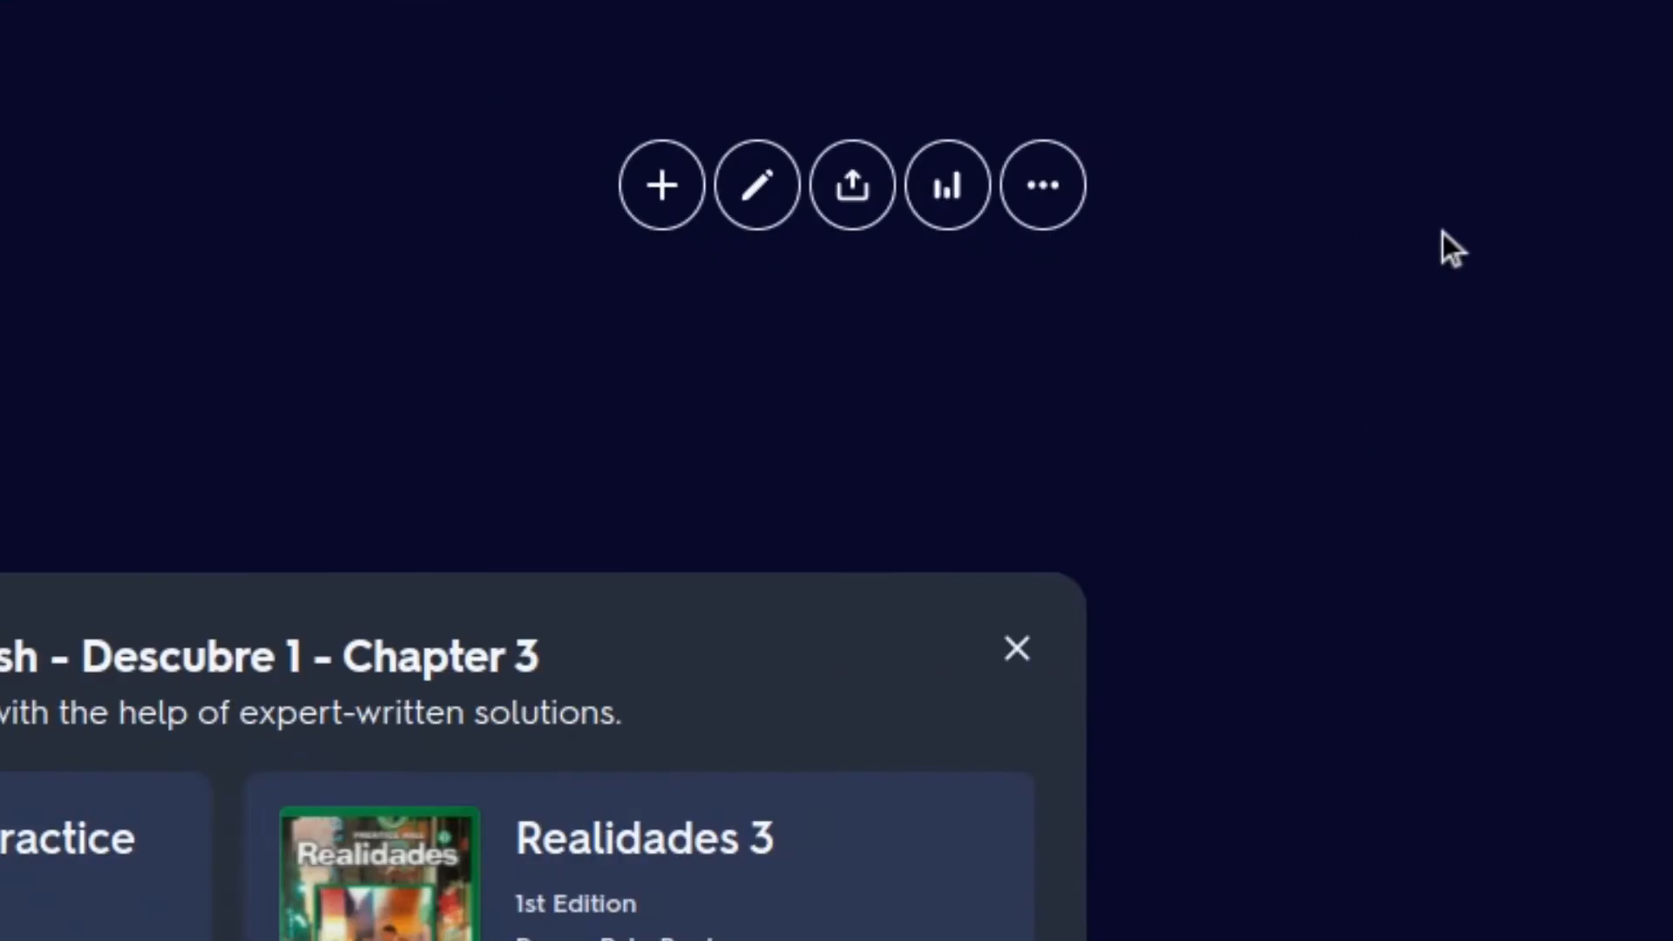
{"action": "left_click", "coordinate": [1042, 186]}
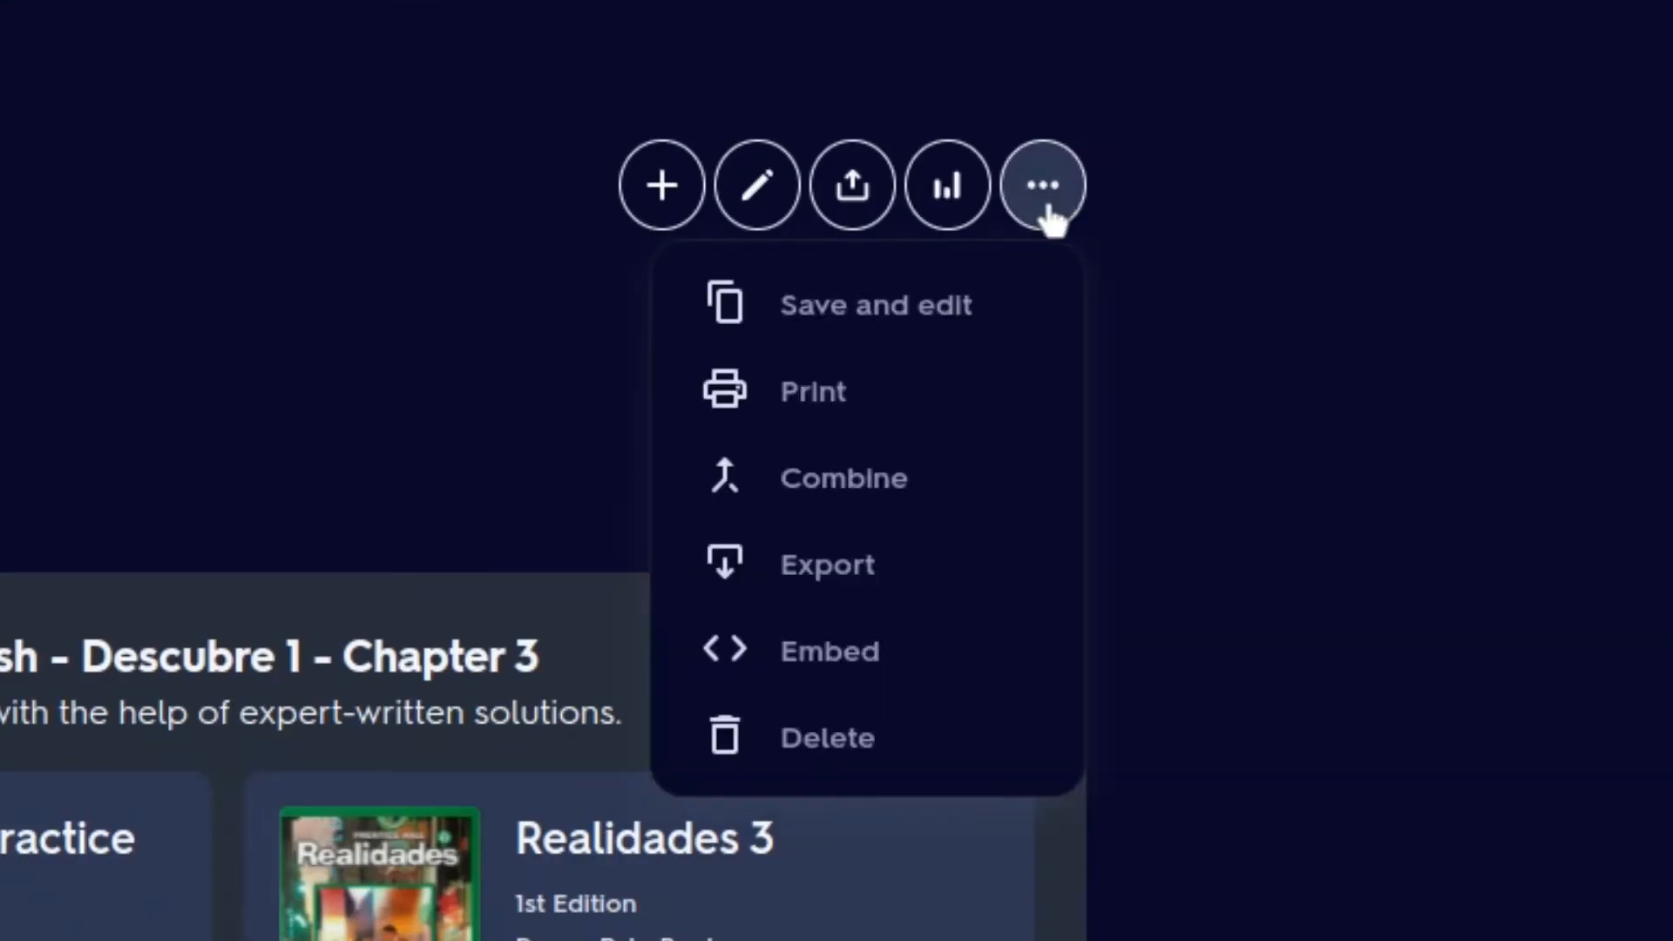
{"action": "left_click", "coordinate": [827, 564]}
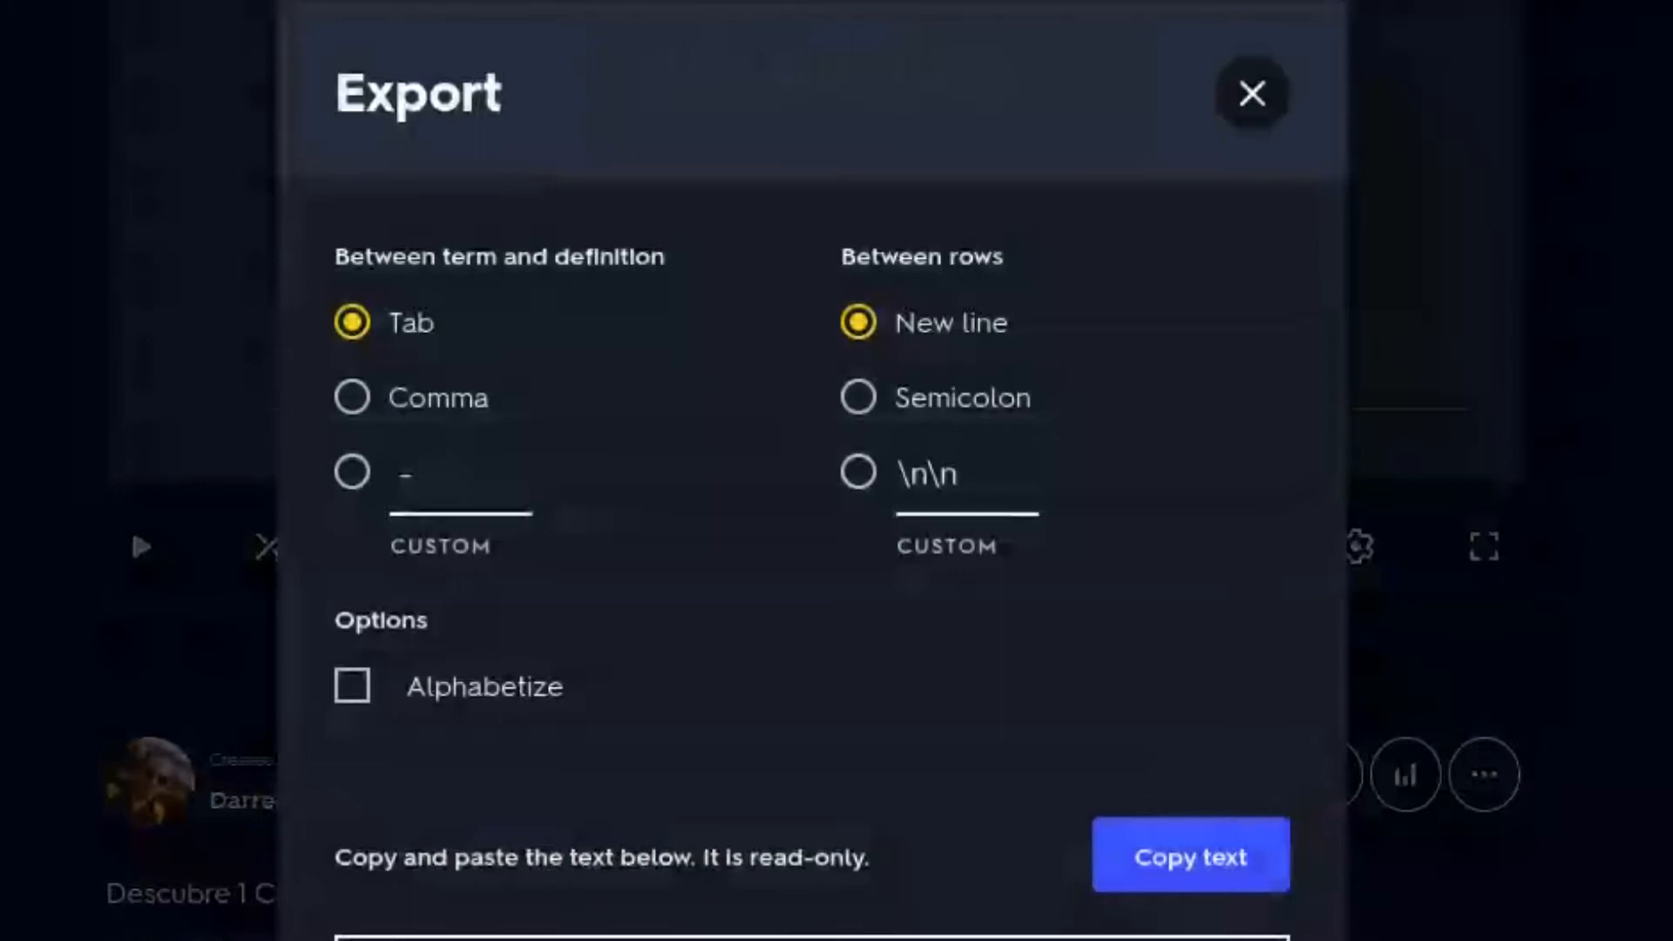
{"action": "left_click", "coordinate": [351, 473]}
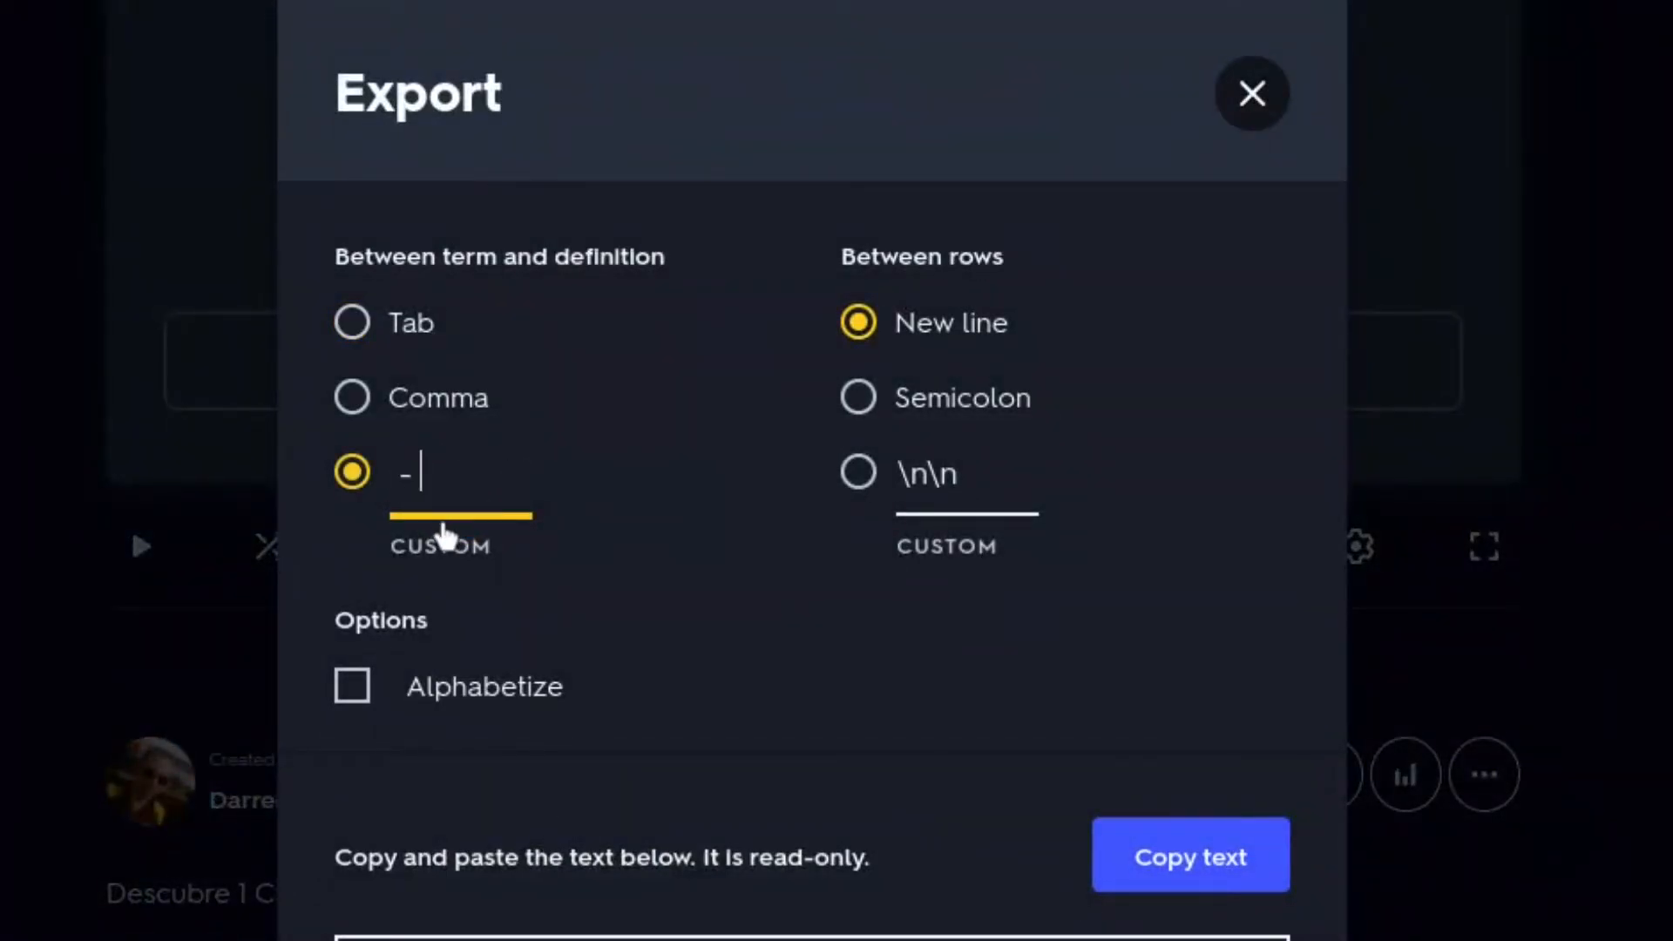
{"action": "type", "text": "#"}
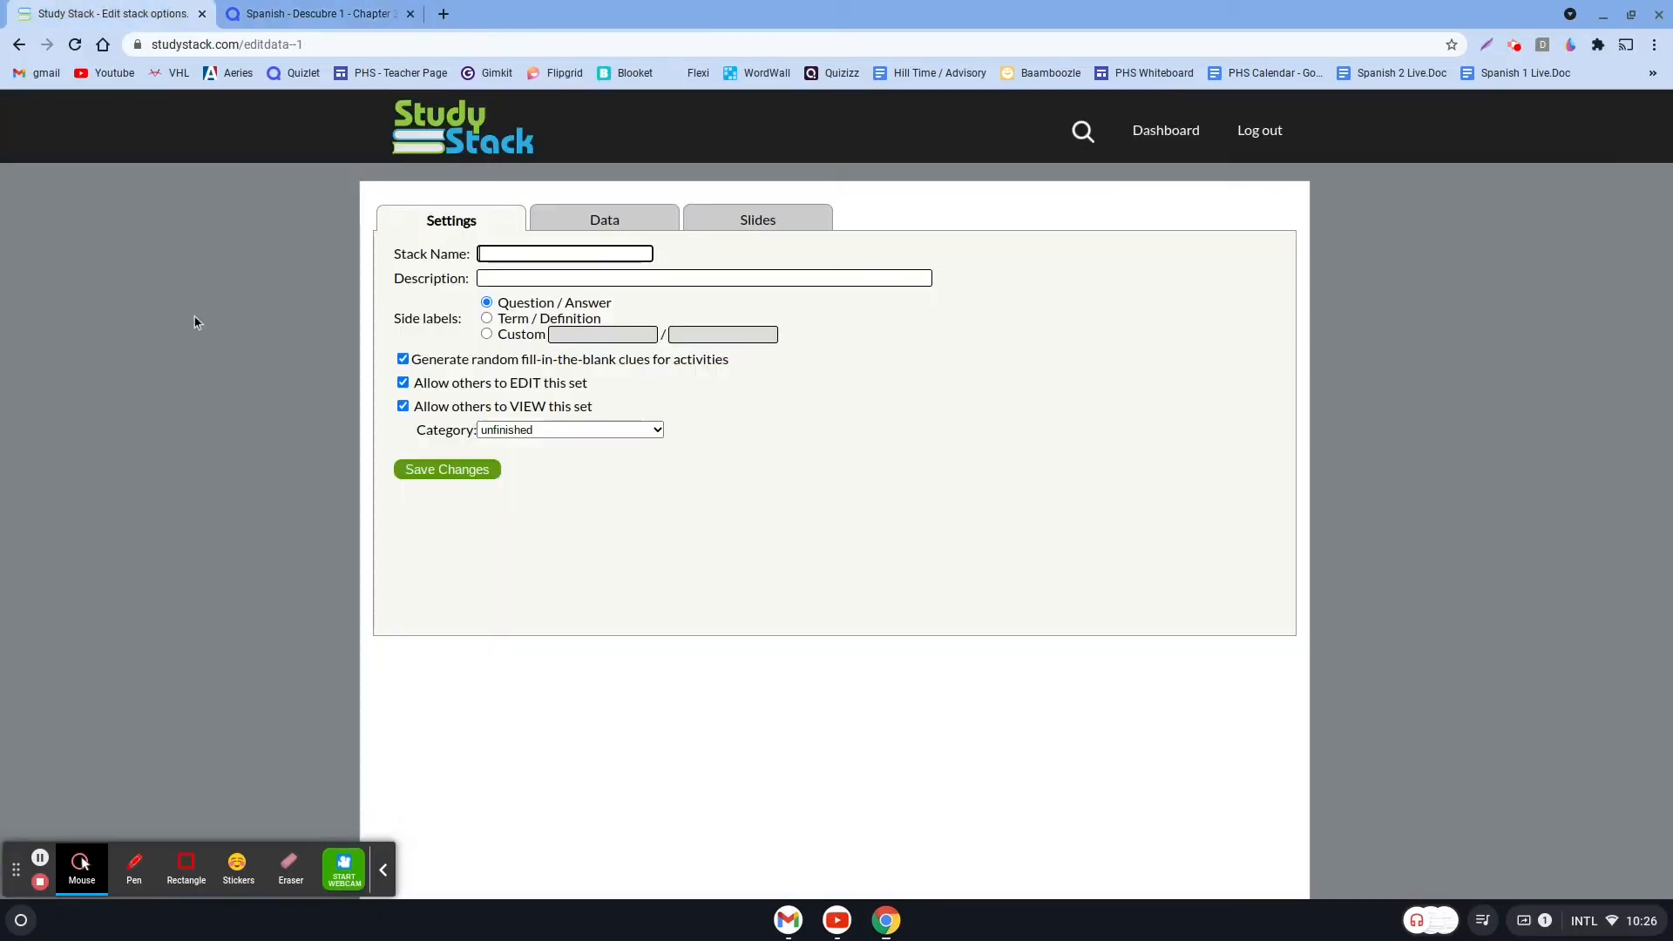
Save 'Descubre 1 Lesson 3' with Term/Definition labels, others' editing off, Spanish category.
{"action": "left_click", "coordinate": [565, 254]}
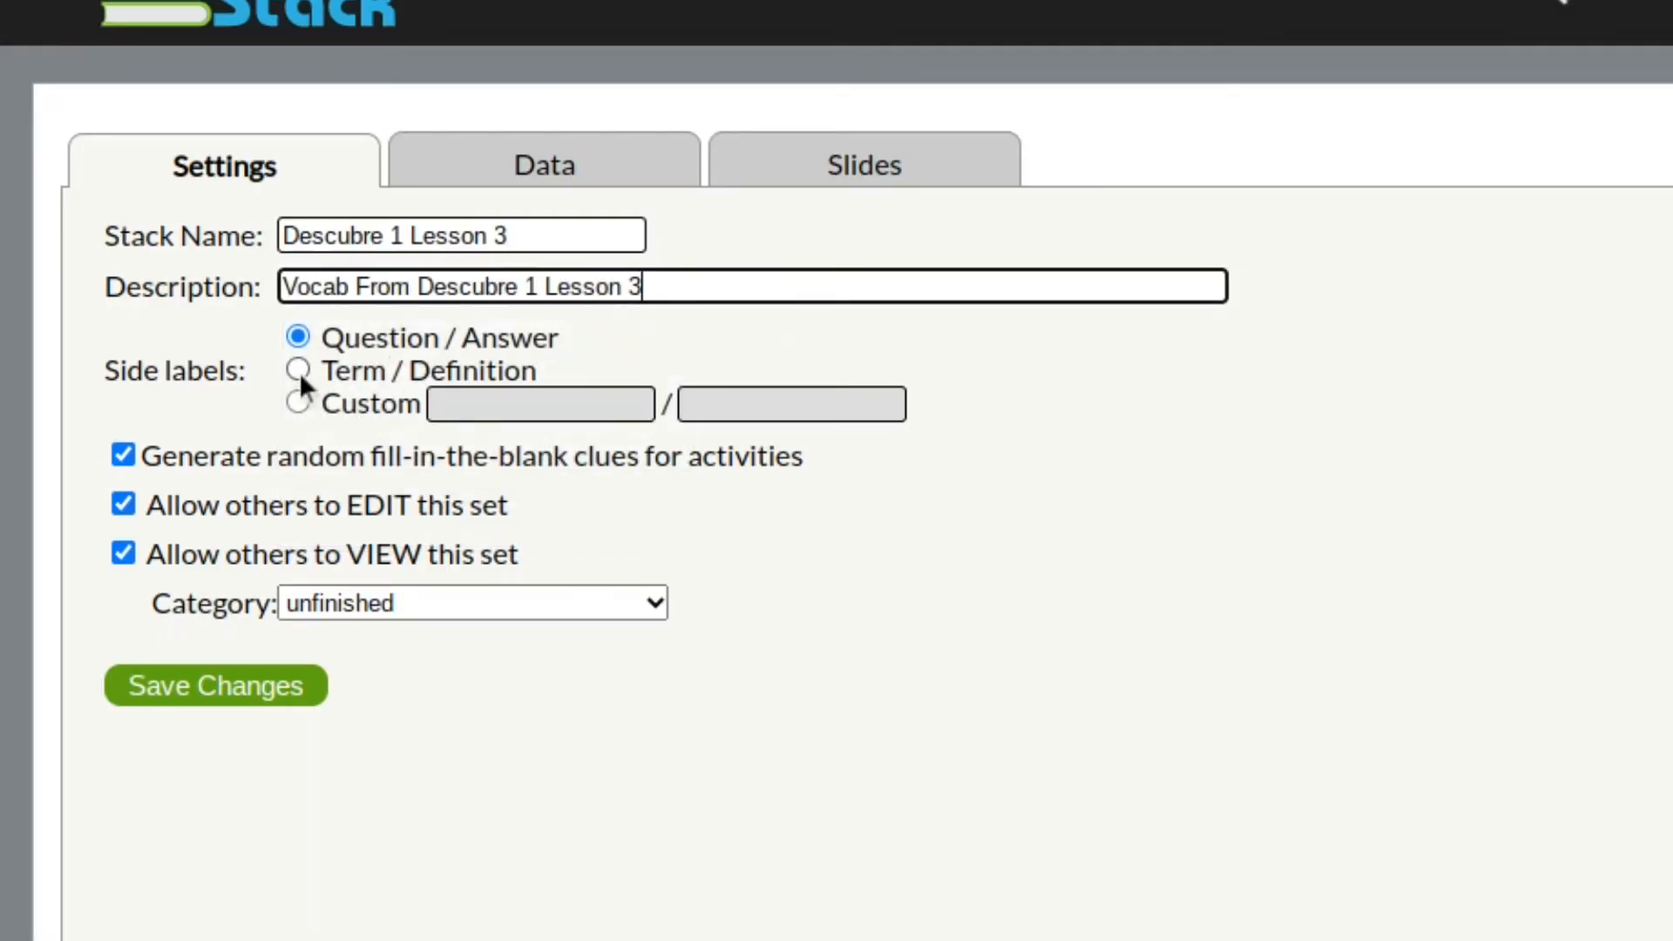
{"action": "left_click", "coordinate": [299, 371]}
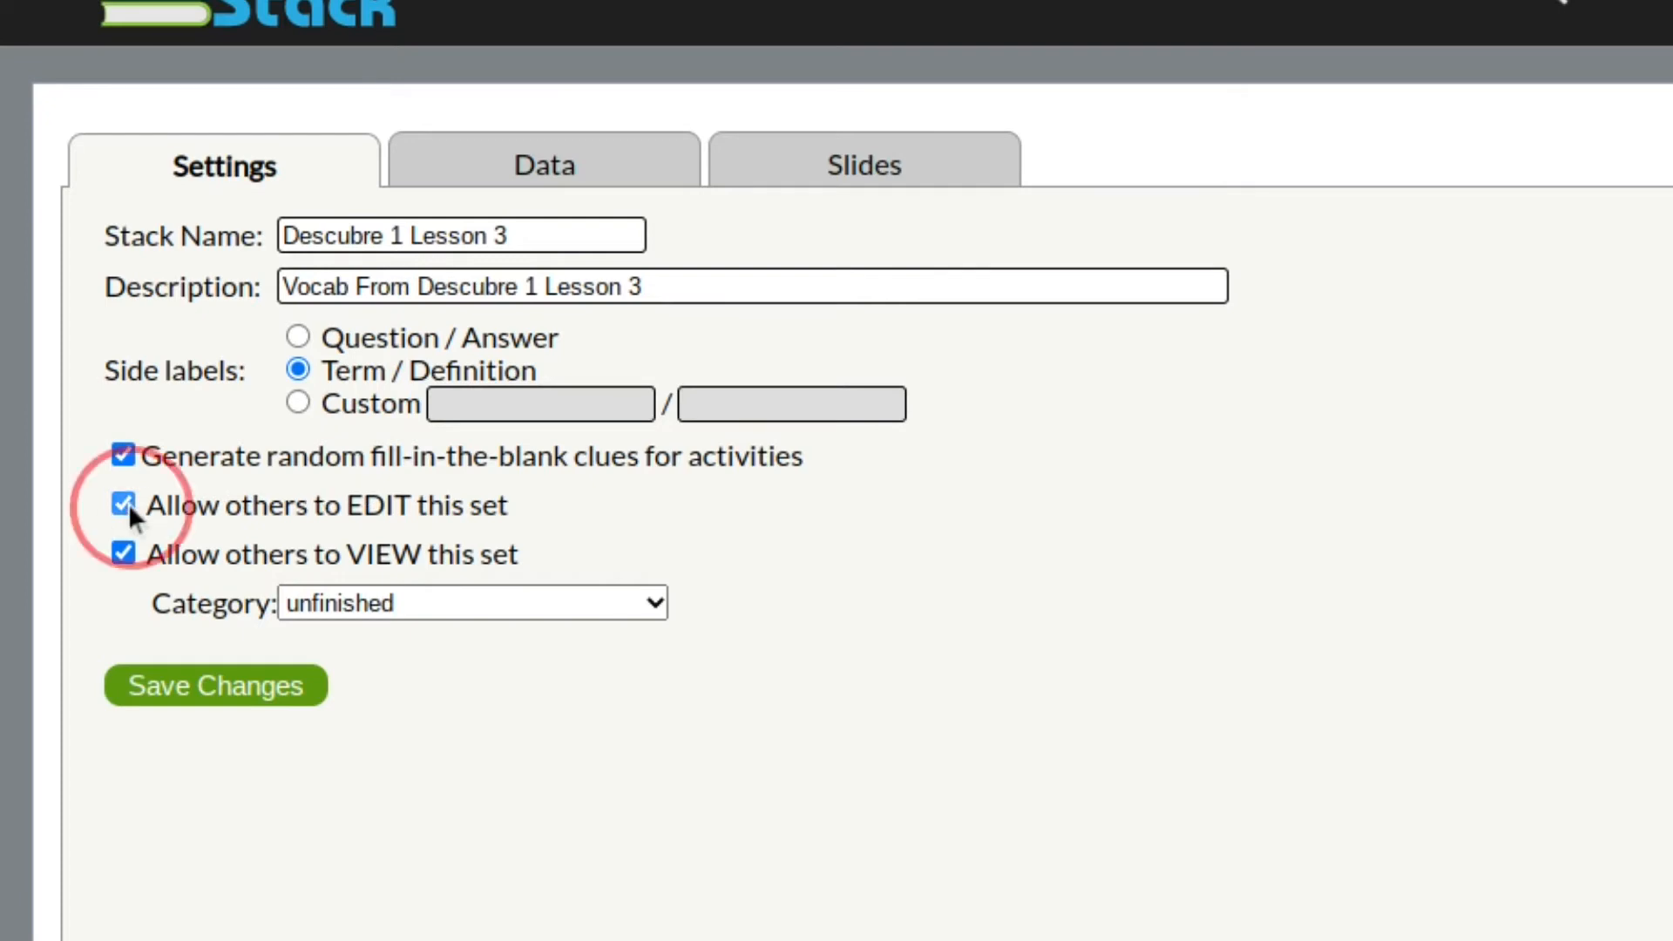
{"action": "left_click", "coordinate": [121, 505]}
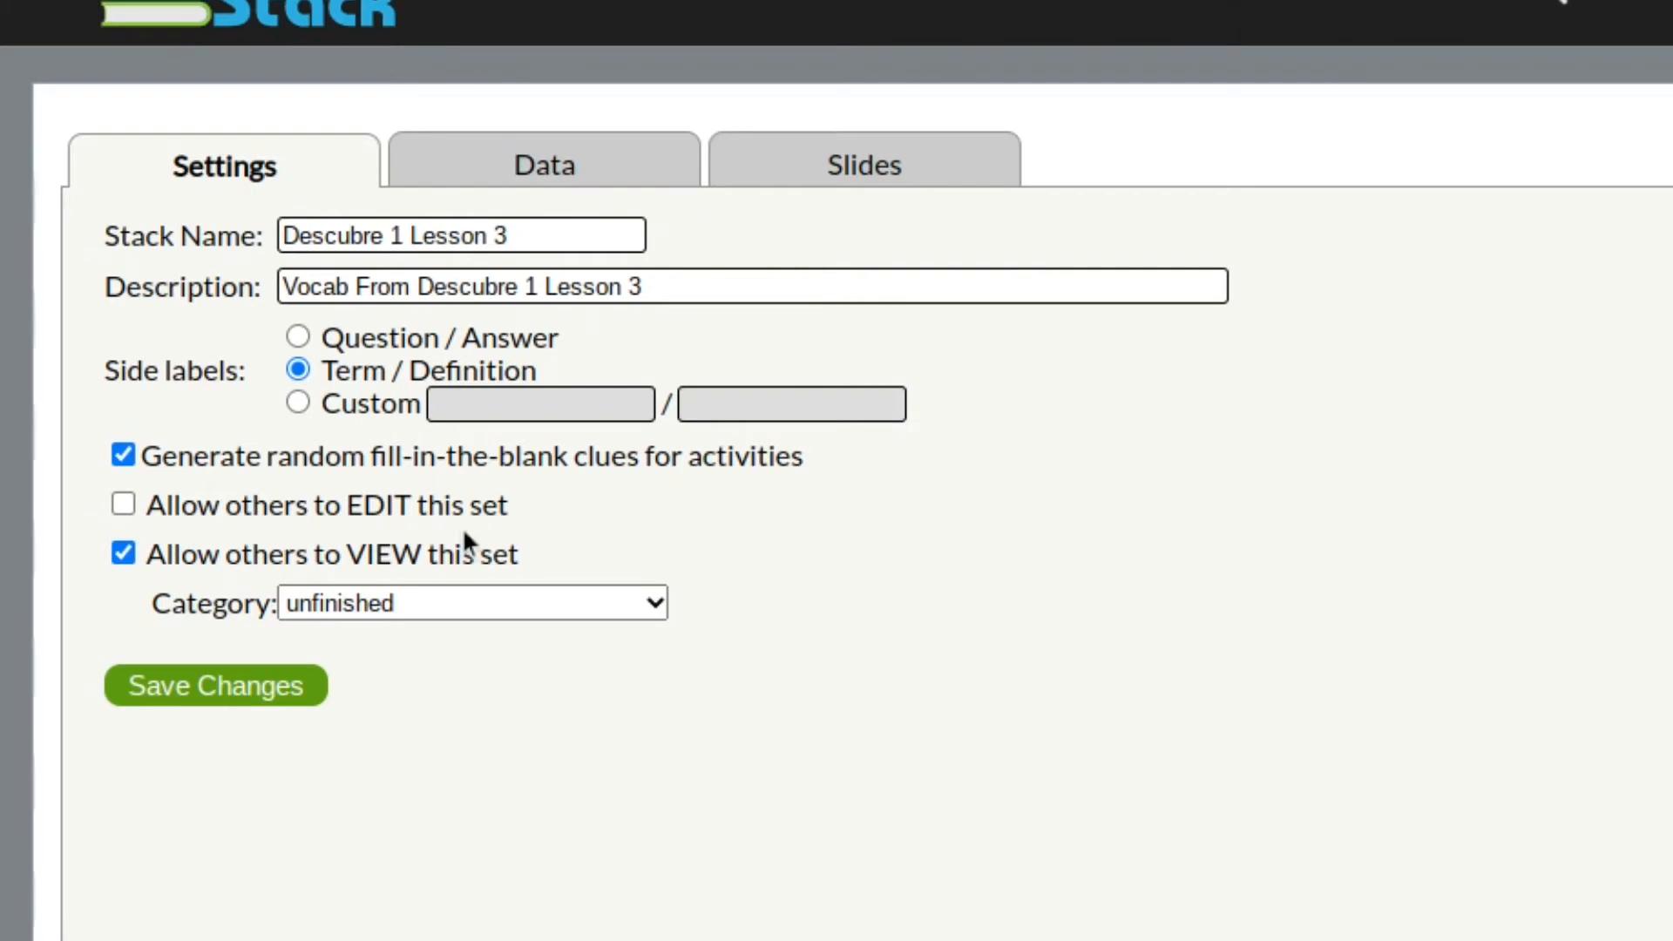
{"action": "mouse_move", "coordinate": [955, 572]}
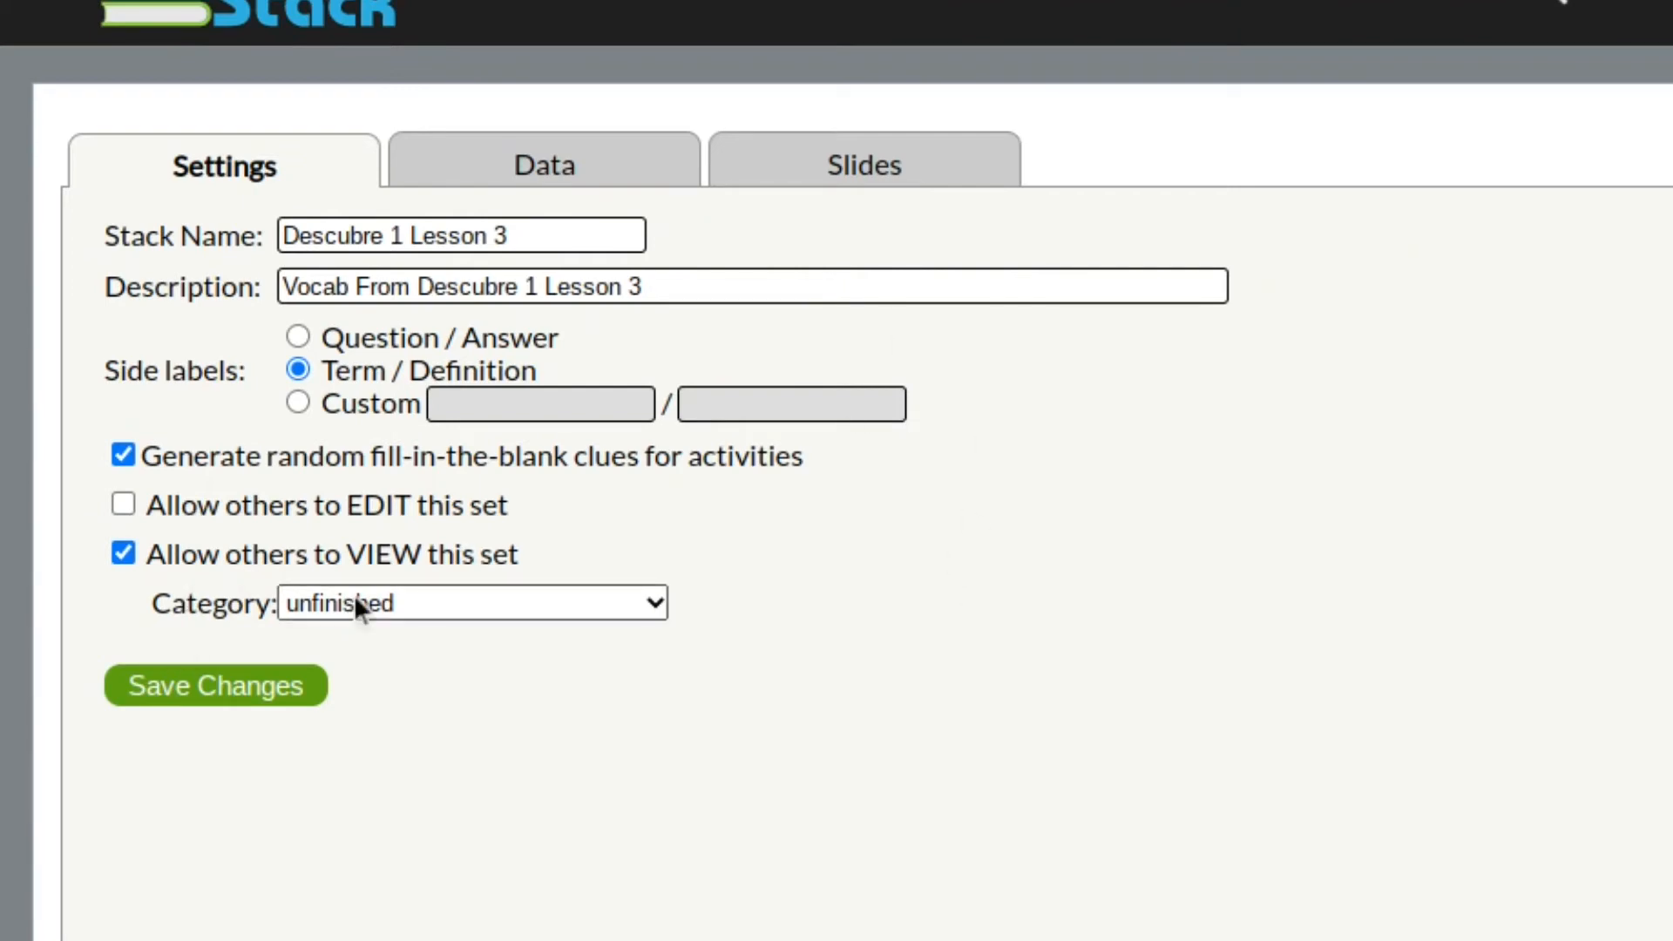
{"action": "left_click", "coordinate": [472, 603]}
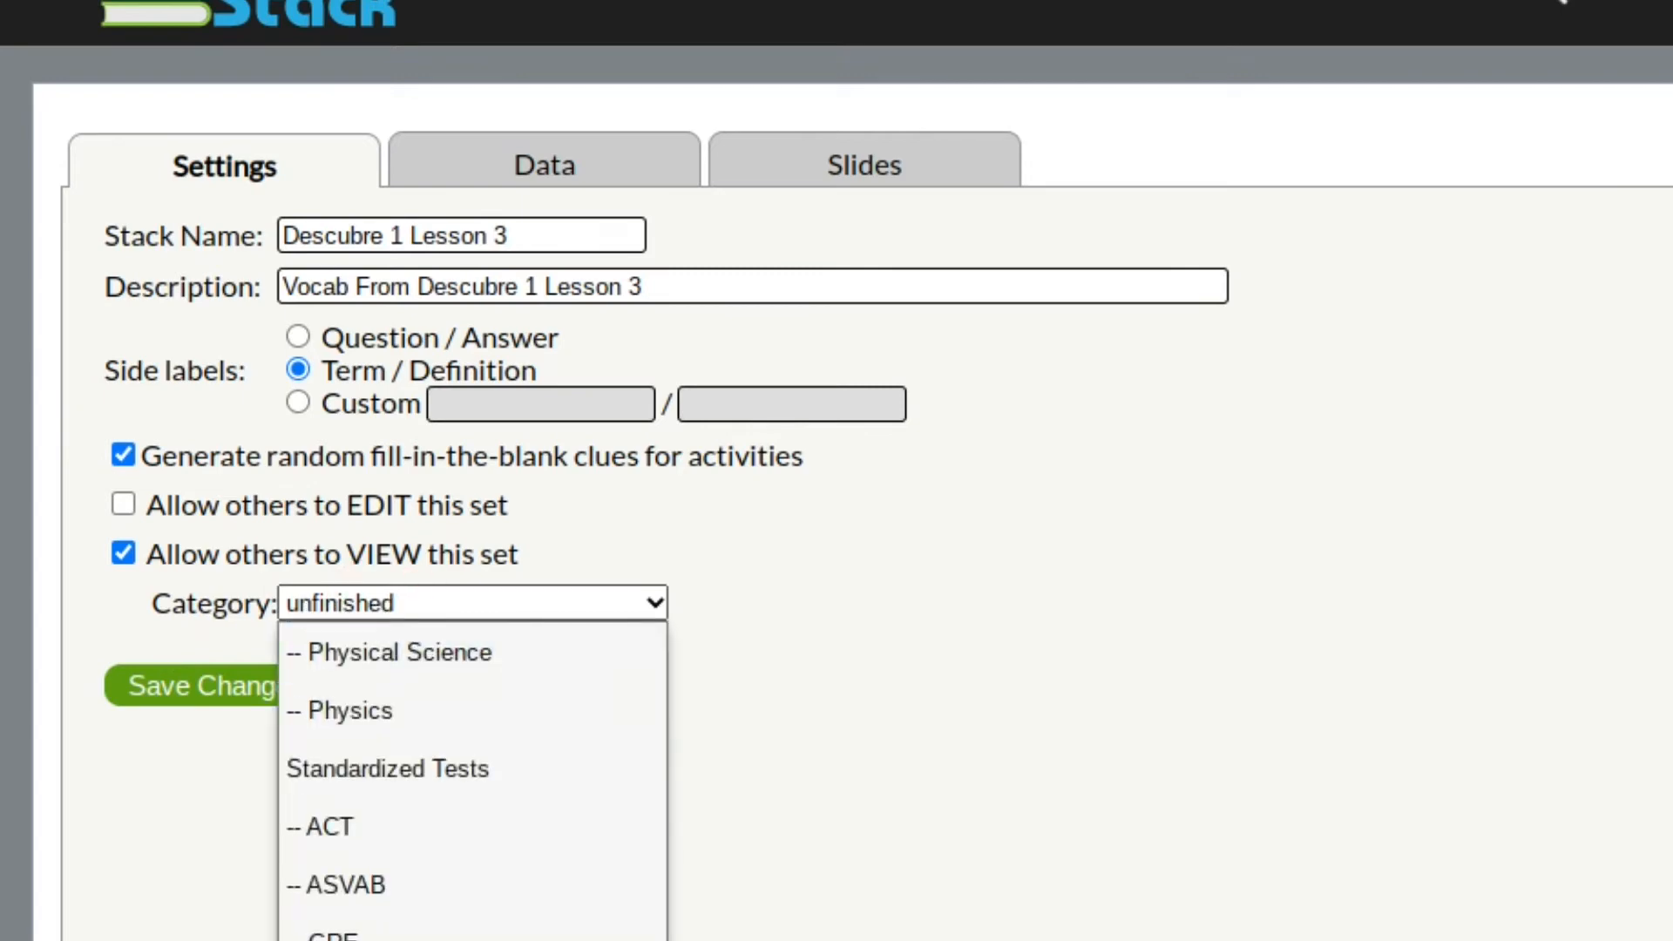
{"action": "scroll", "scroll_direction": "down", "scroll_amount": 3}
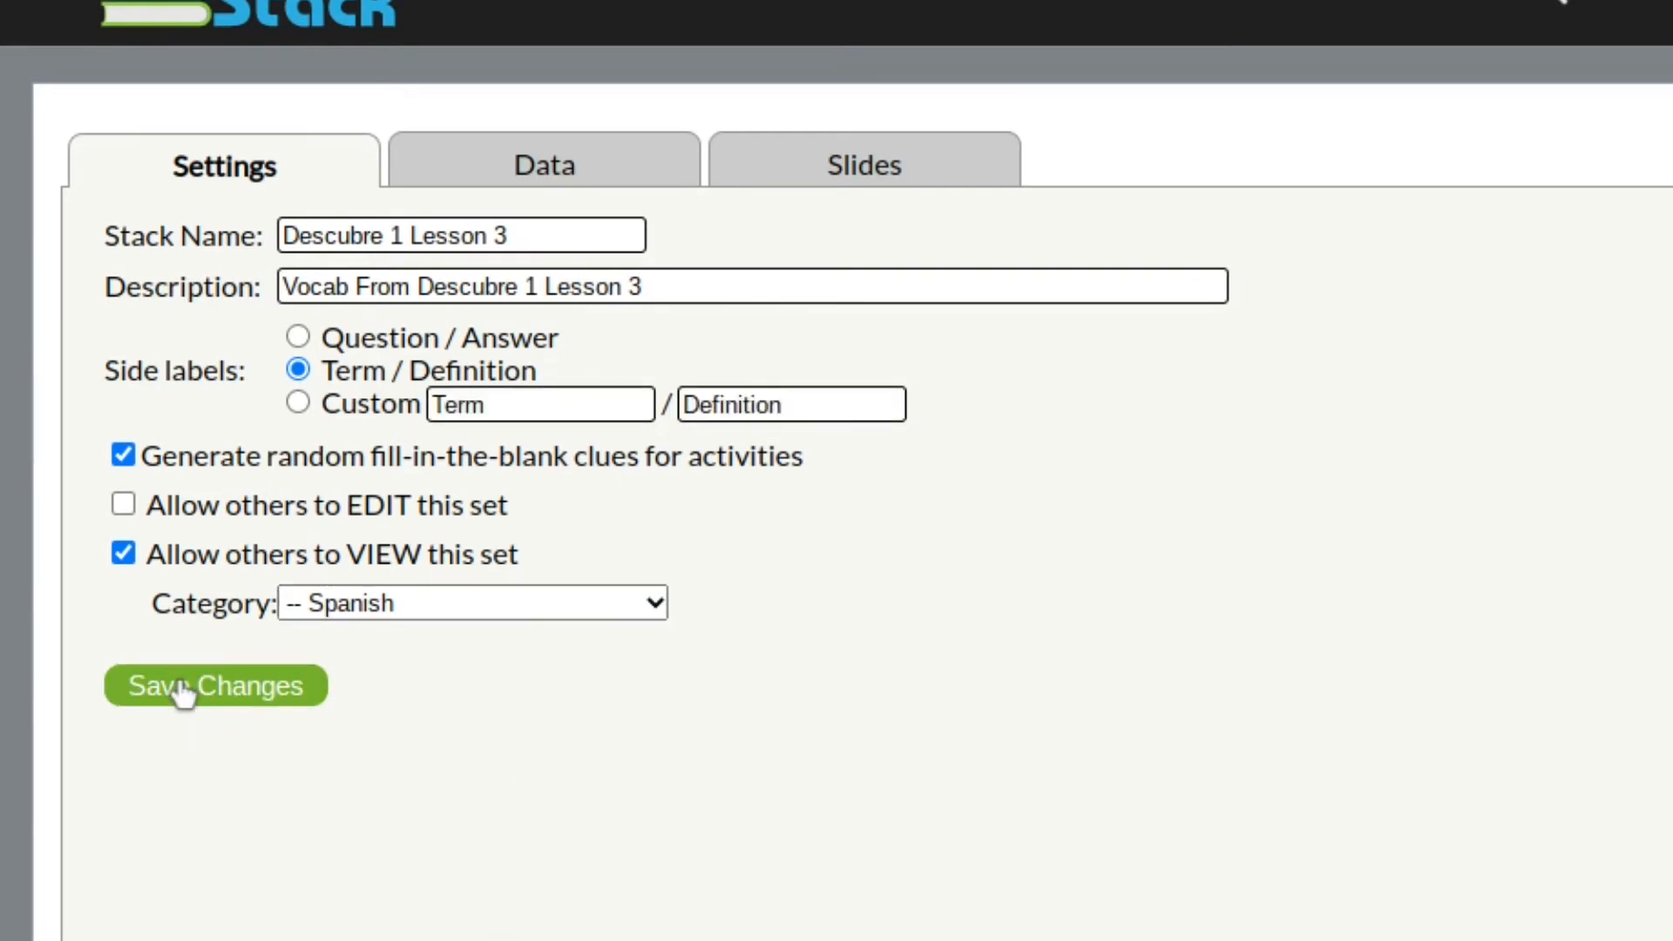
{"action": "left_click", "coordinate": [214, 686]}
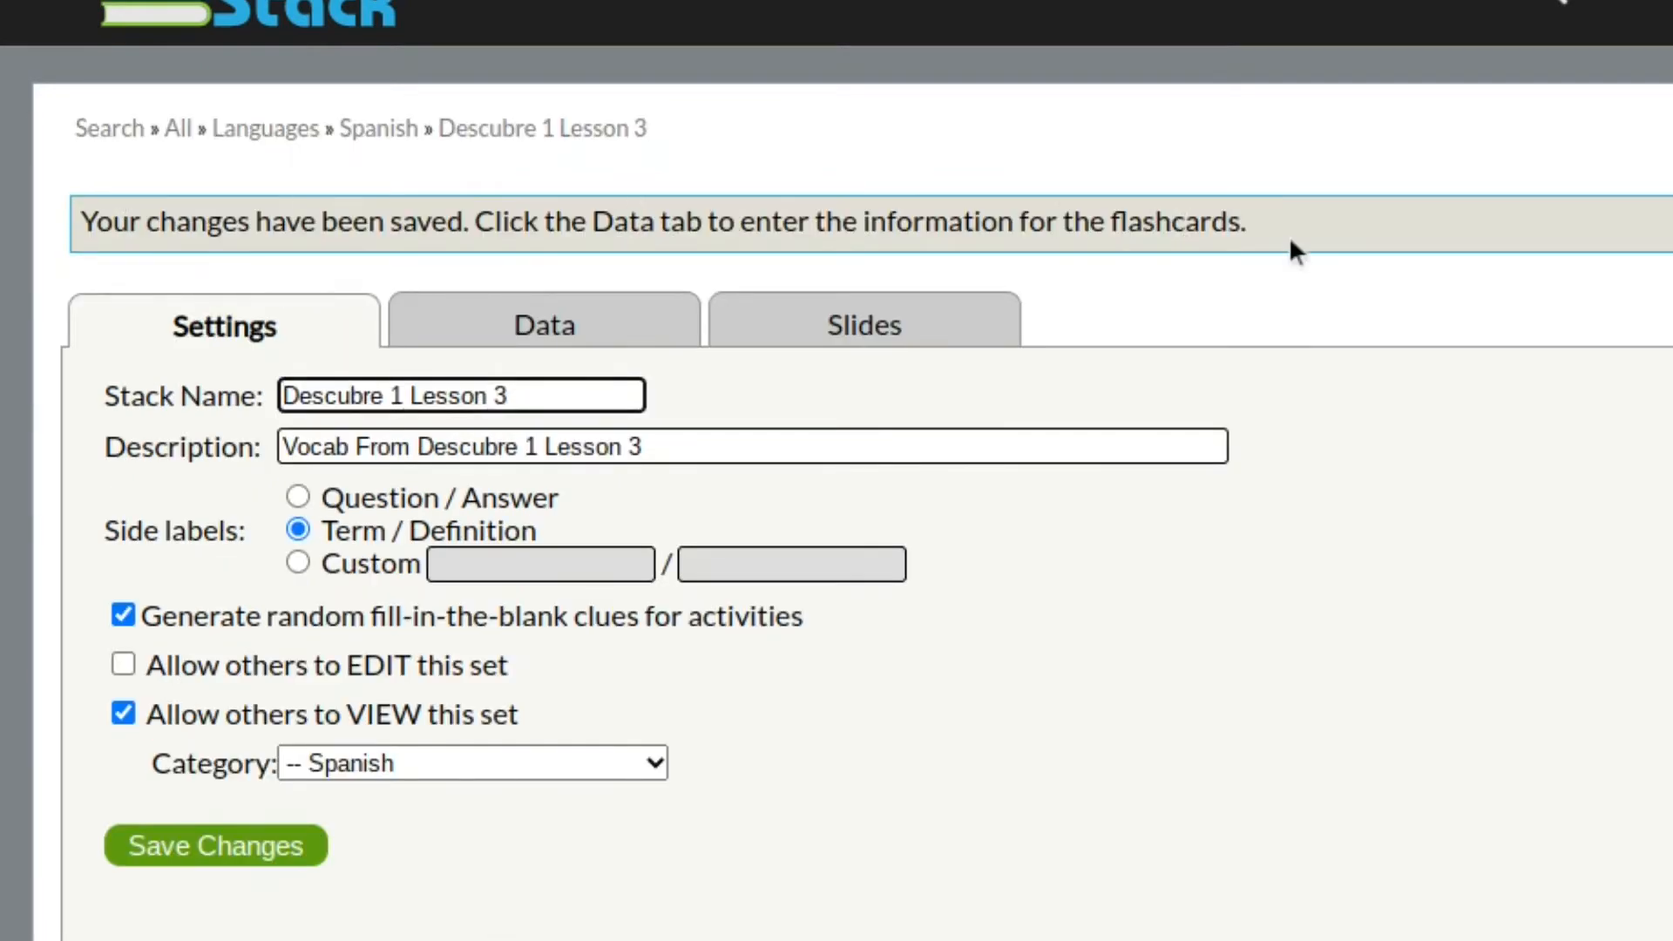
{"action": "mouse_move", "coordinate": [583, 333]}
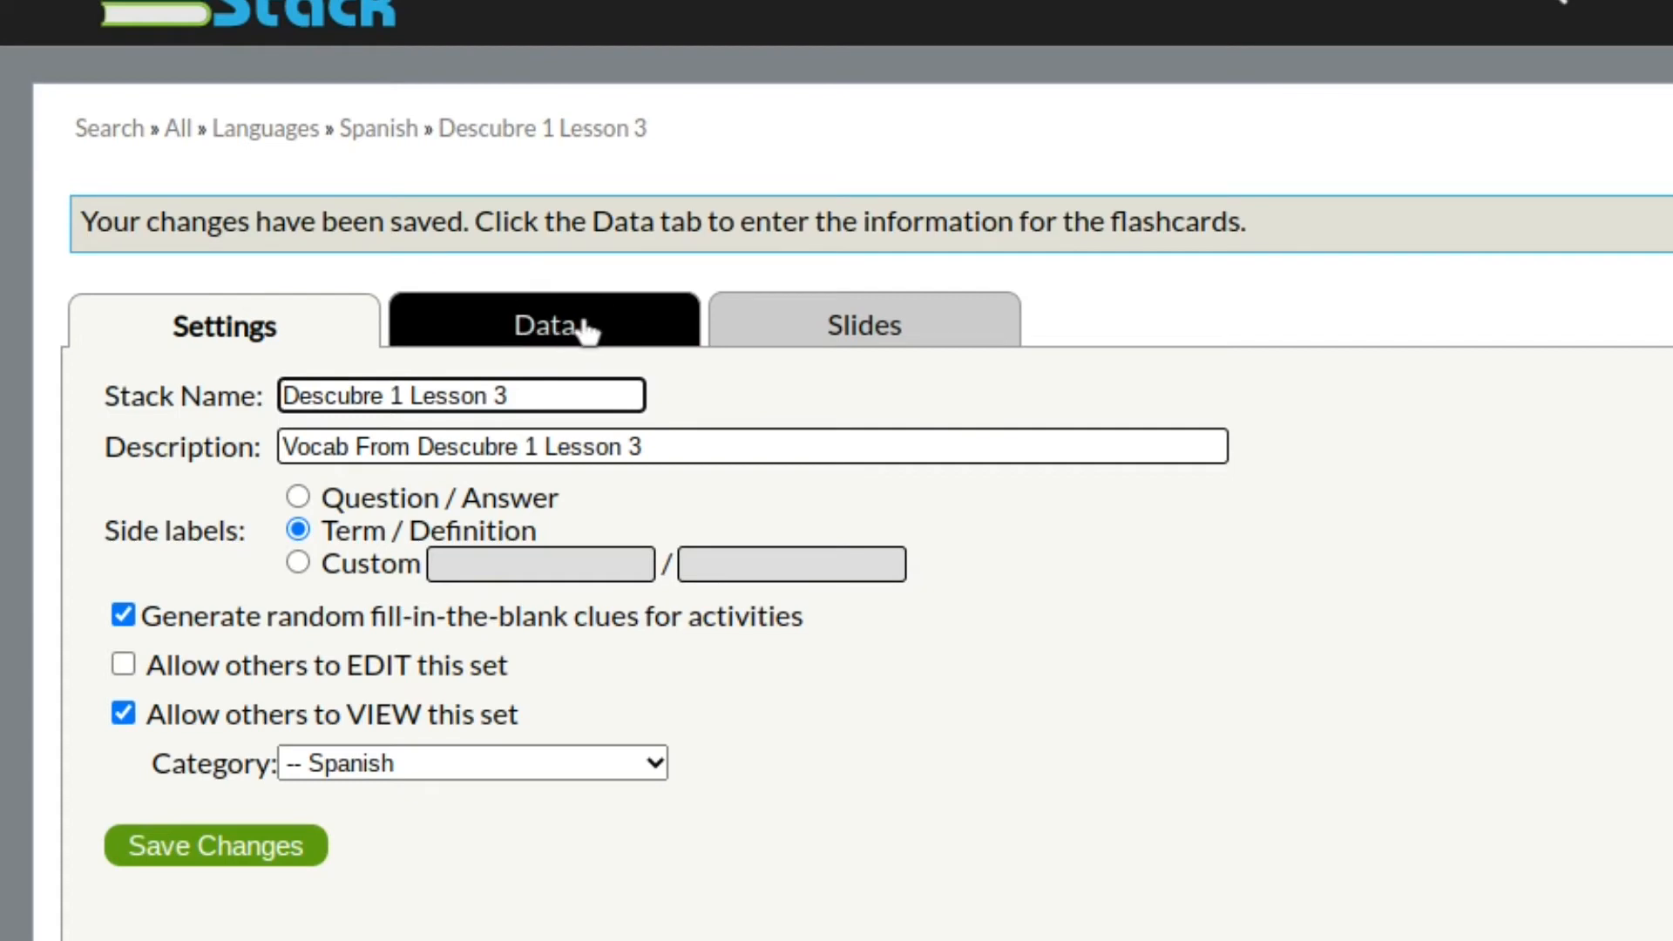
Import the '#'-delimited Chapter 3 vocabulary through Import Text and save the cards.
{"action": "left_click", "coordinate": [544, 324]}
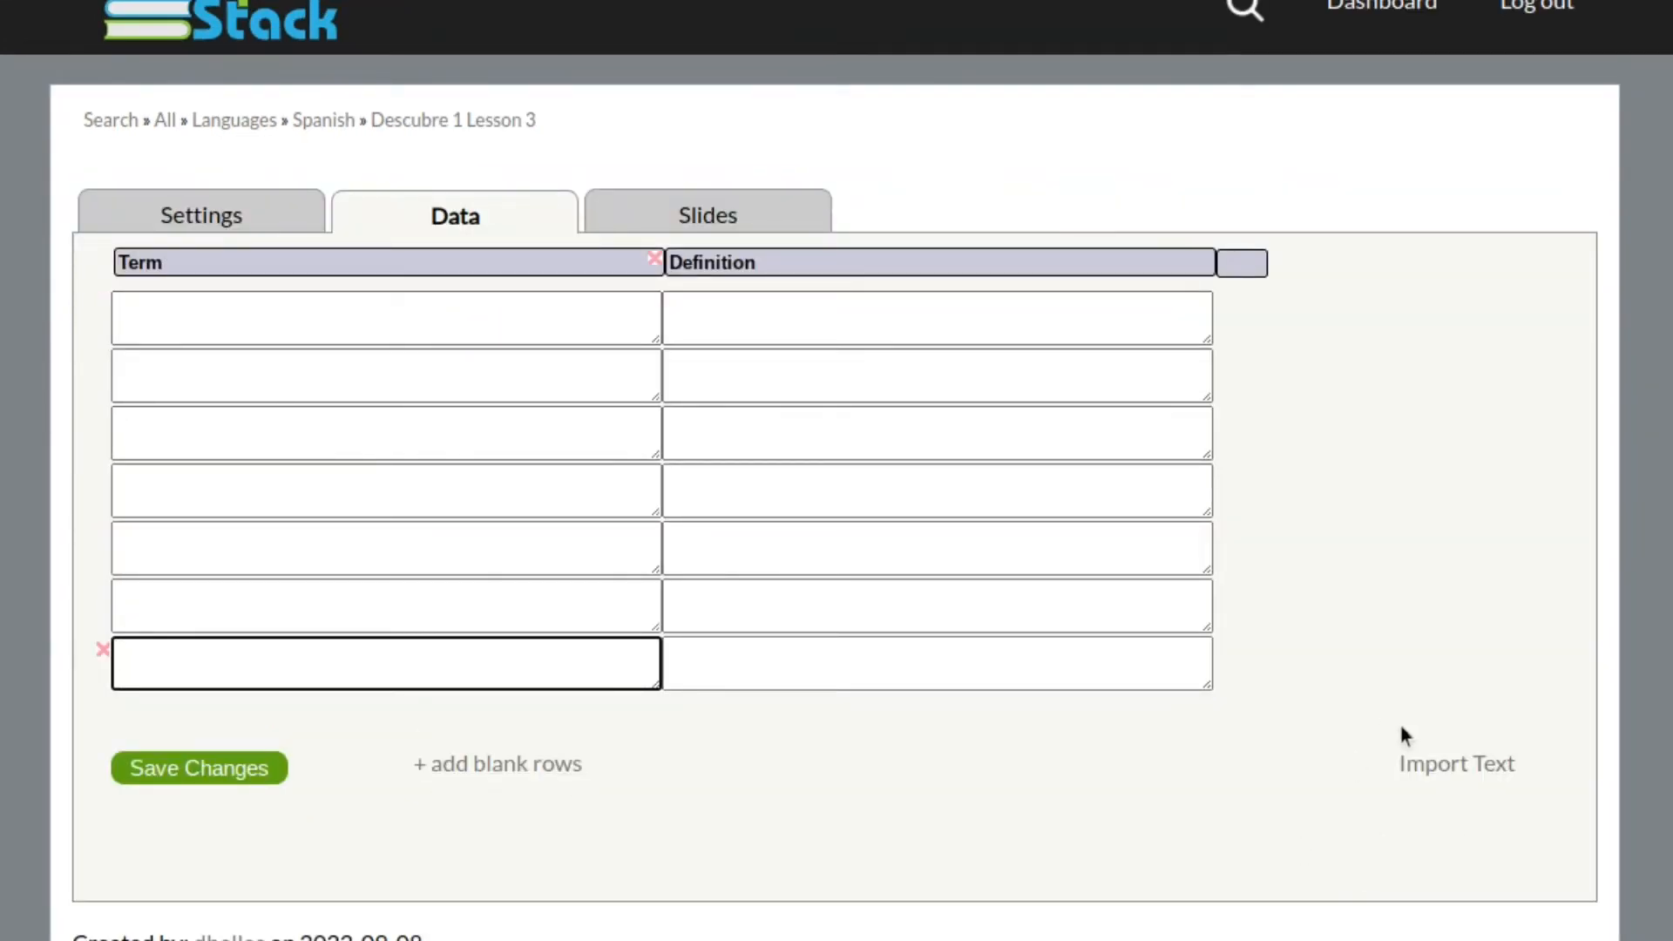
{"action": "left_click", "coordinate": [1455, 764]}
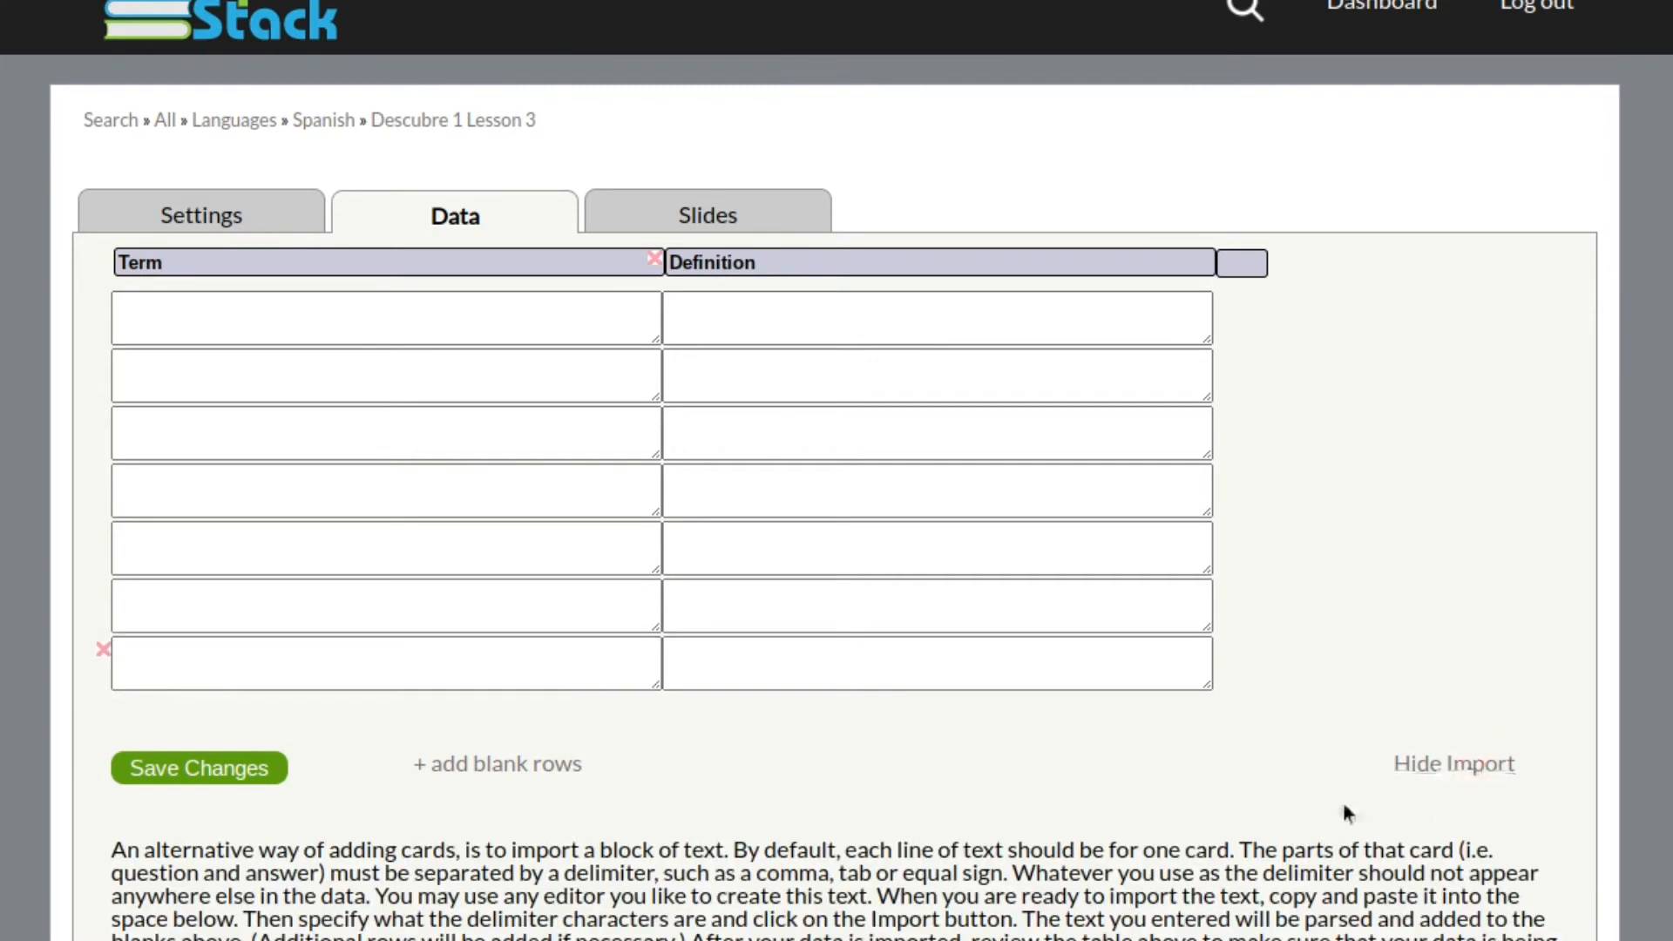
{"action": "scroll", "scroll_direction": "down", "scroll_amount": 3}
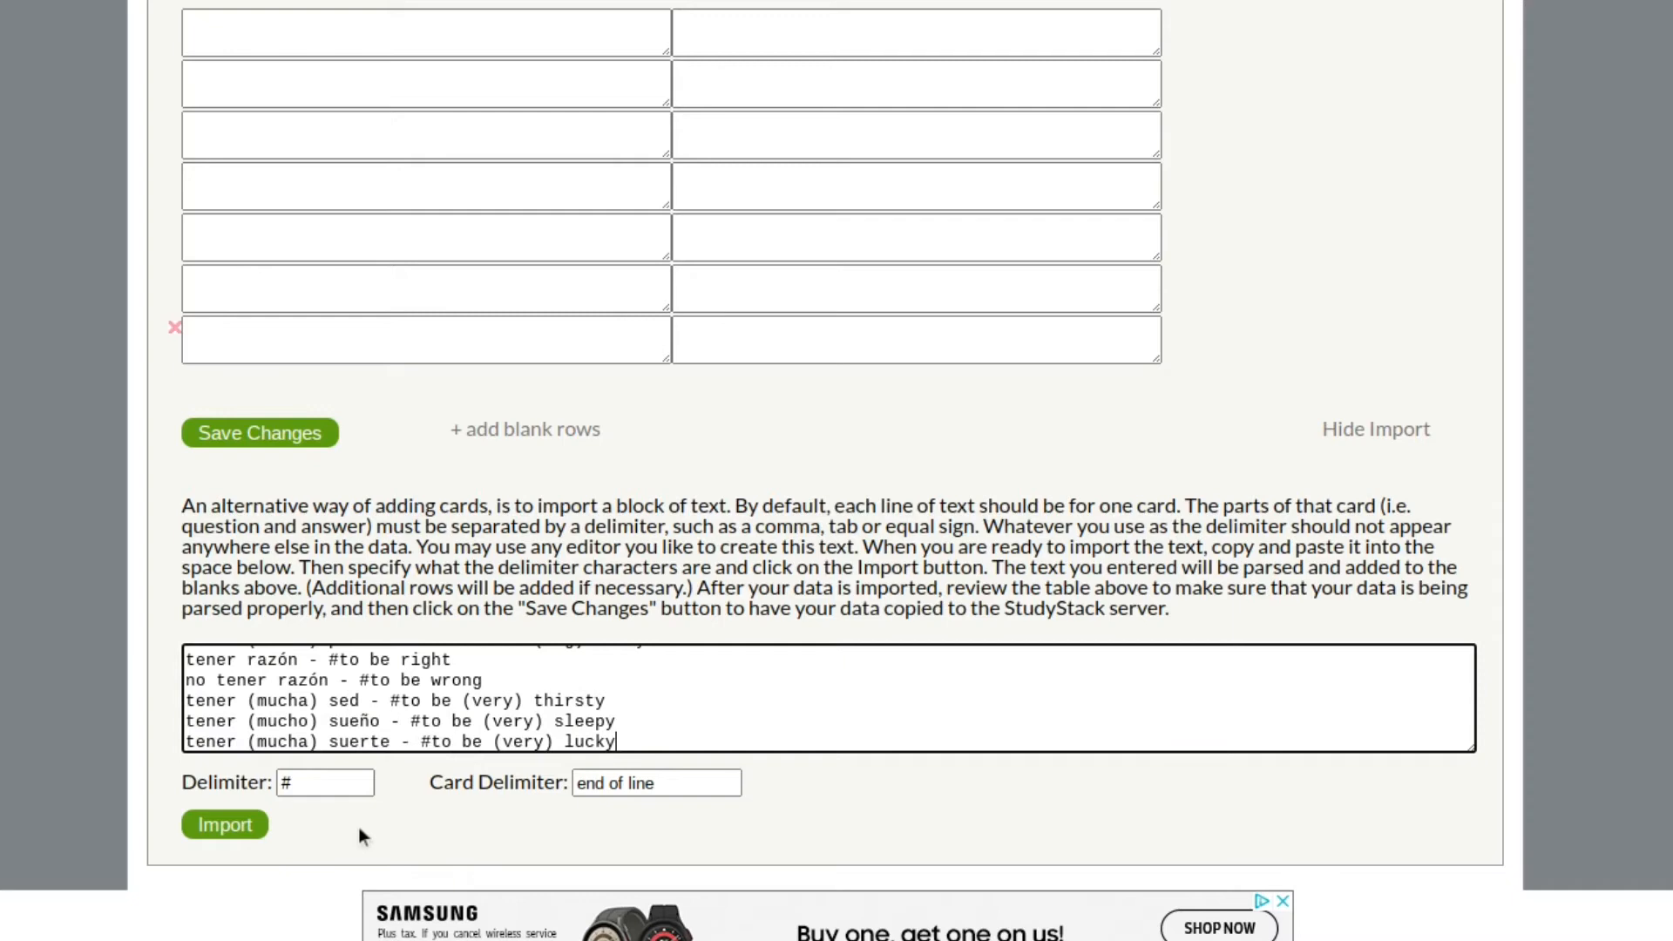
{"action": "left_click", "coordinate": [224, 824]}
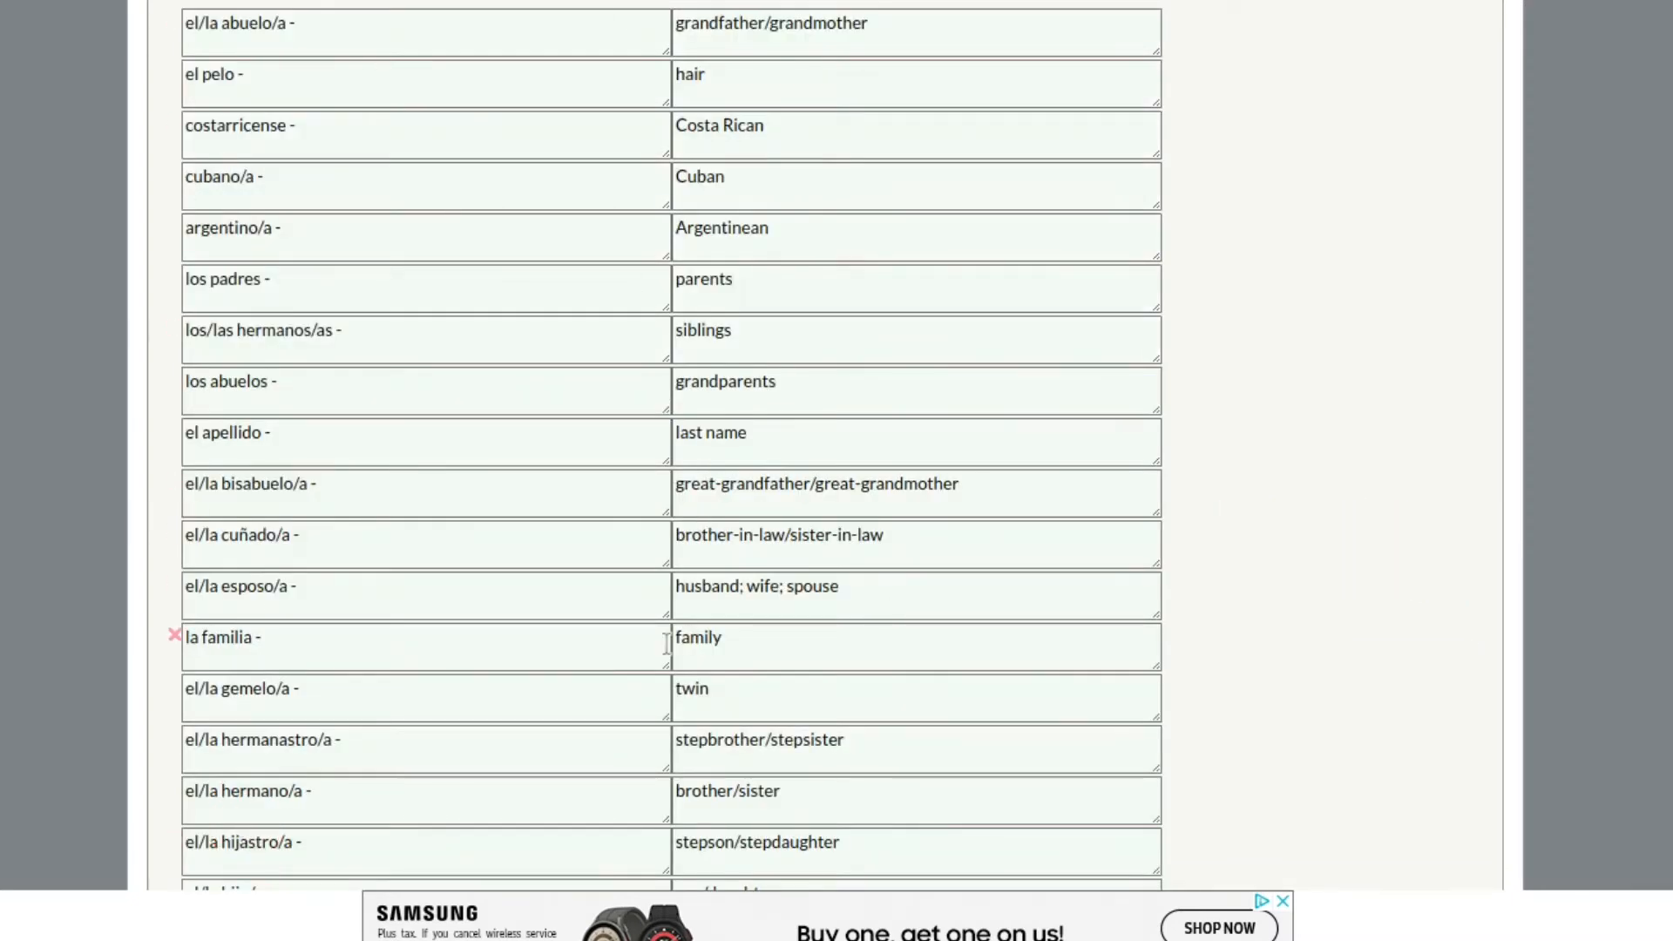
{"action": "scroll", "scroll_direction": "down", "scroll_amount": 3}
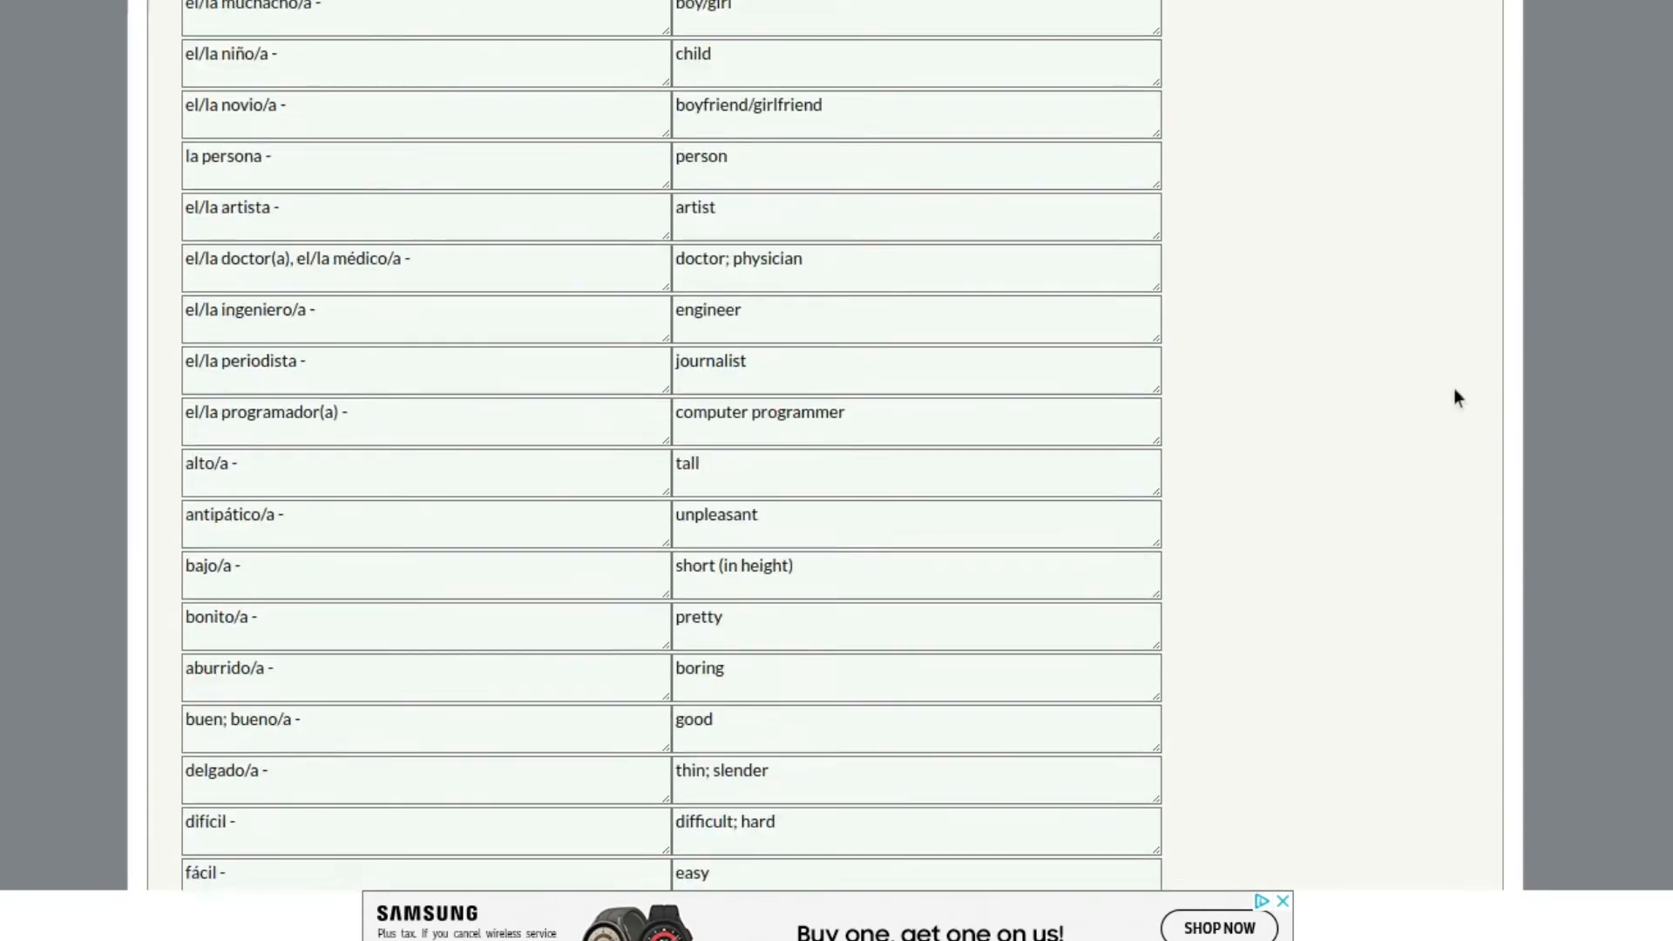
{"action": "scroll", "scroll_direction": "down", "scroll_amount": 3}
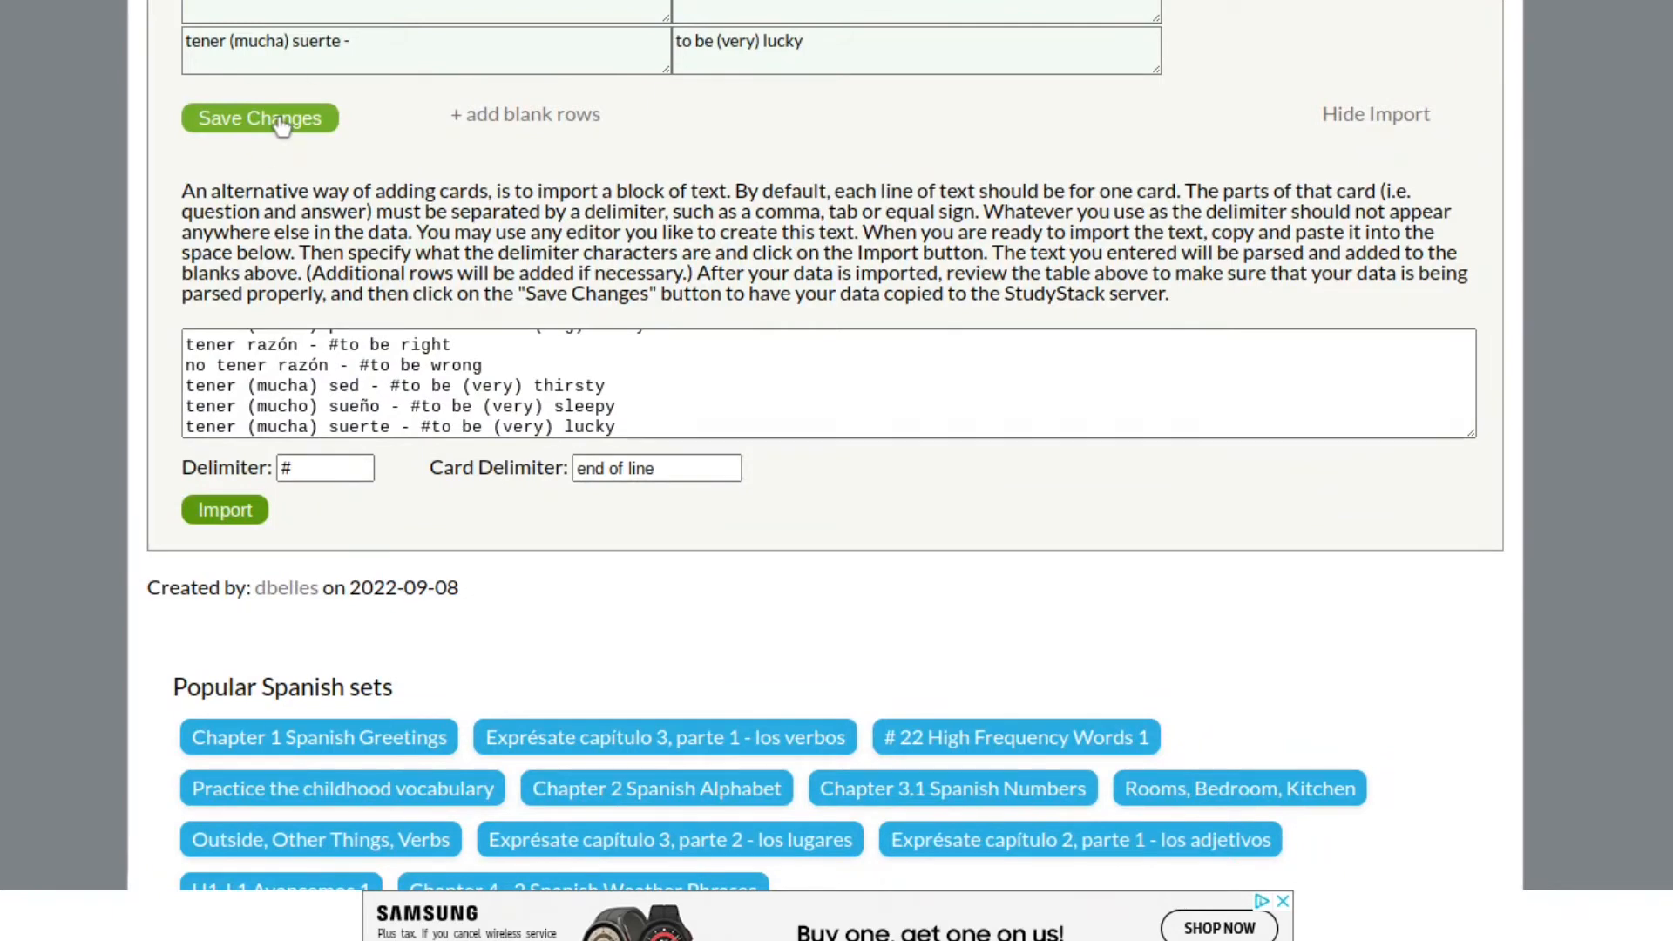
{"action": "left_click", "coordinate": [260, 118]}
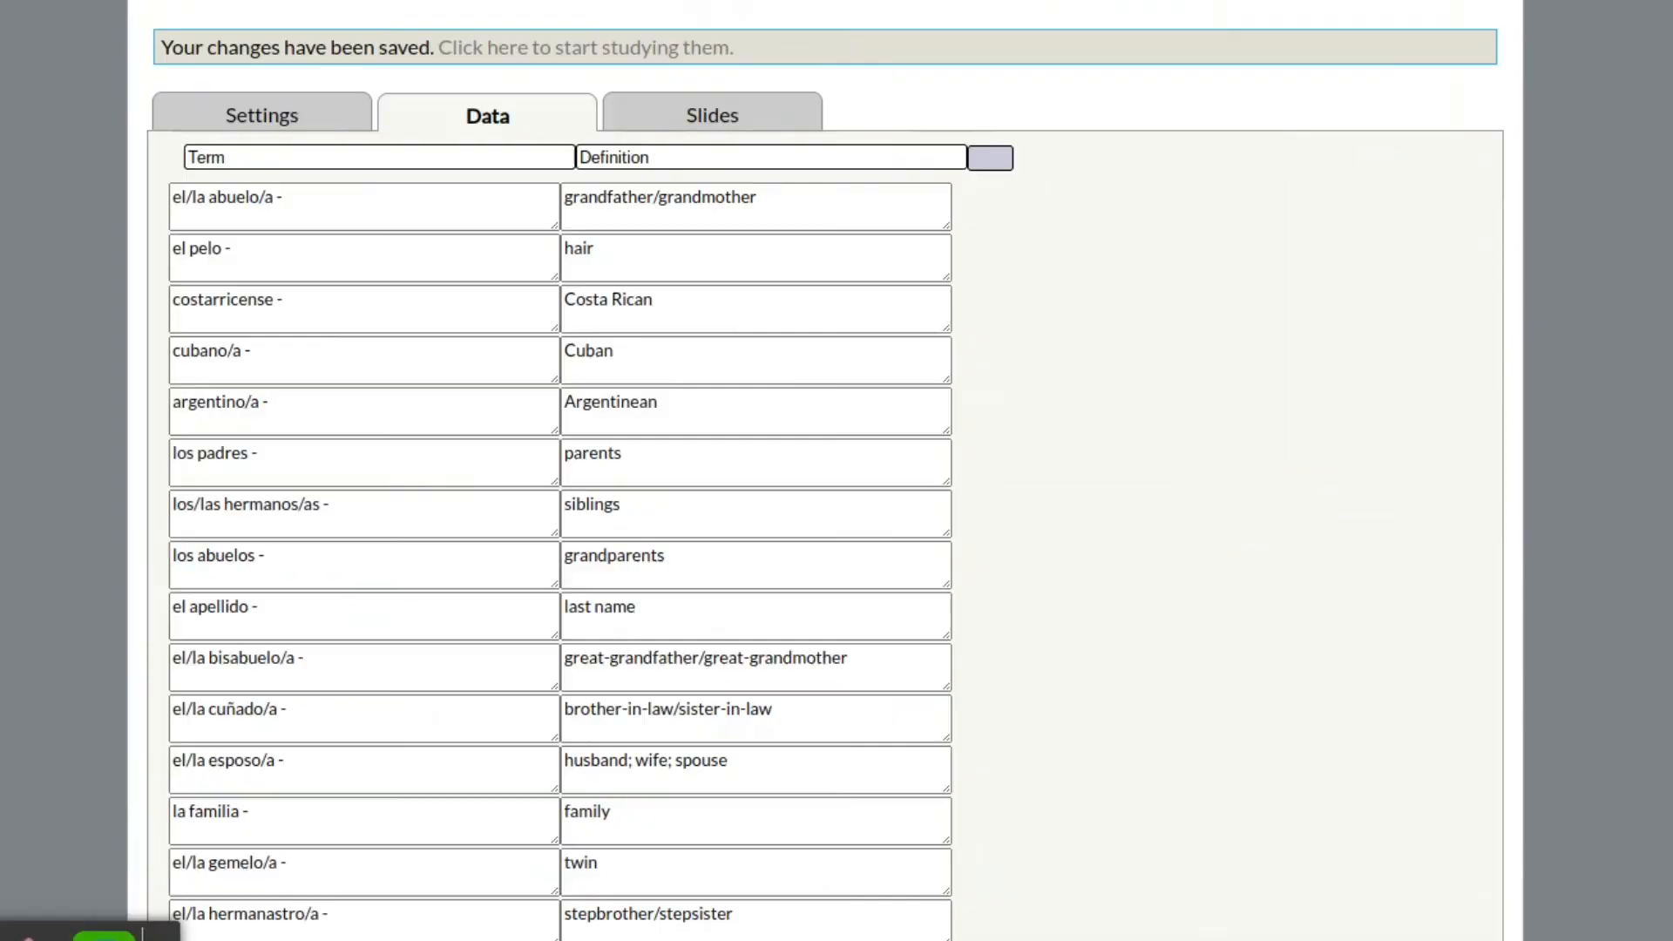
{"action": "scroll", "scroll_direction": "down", "scroll_amount": 3}
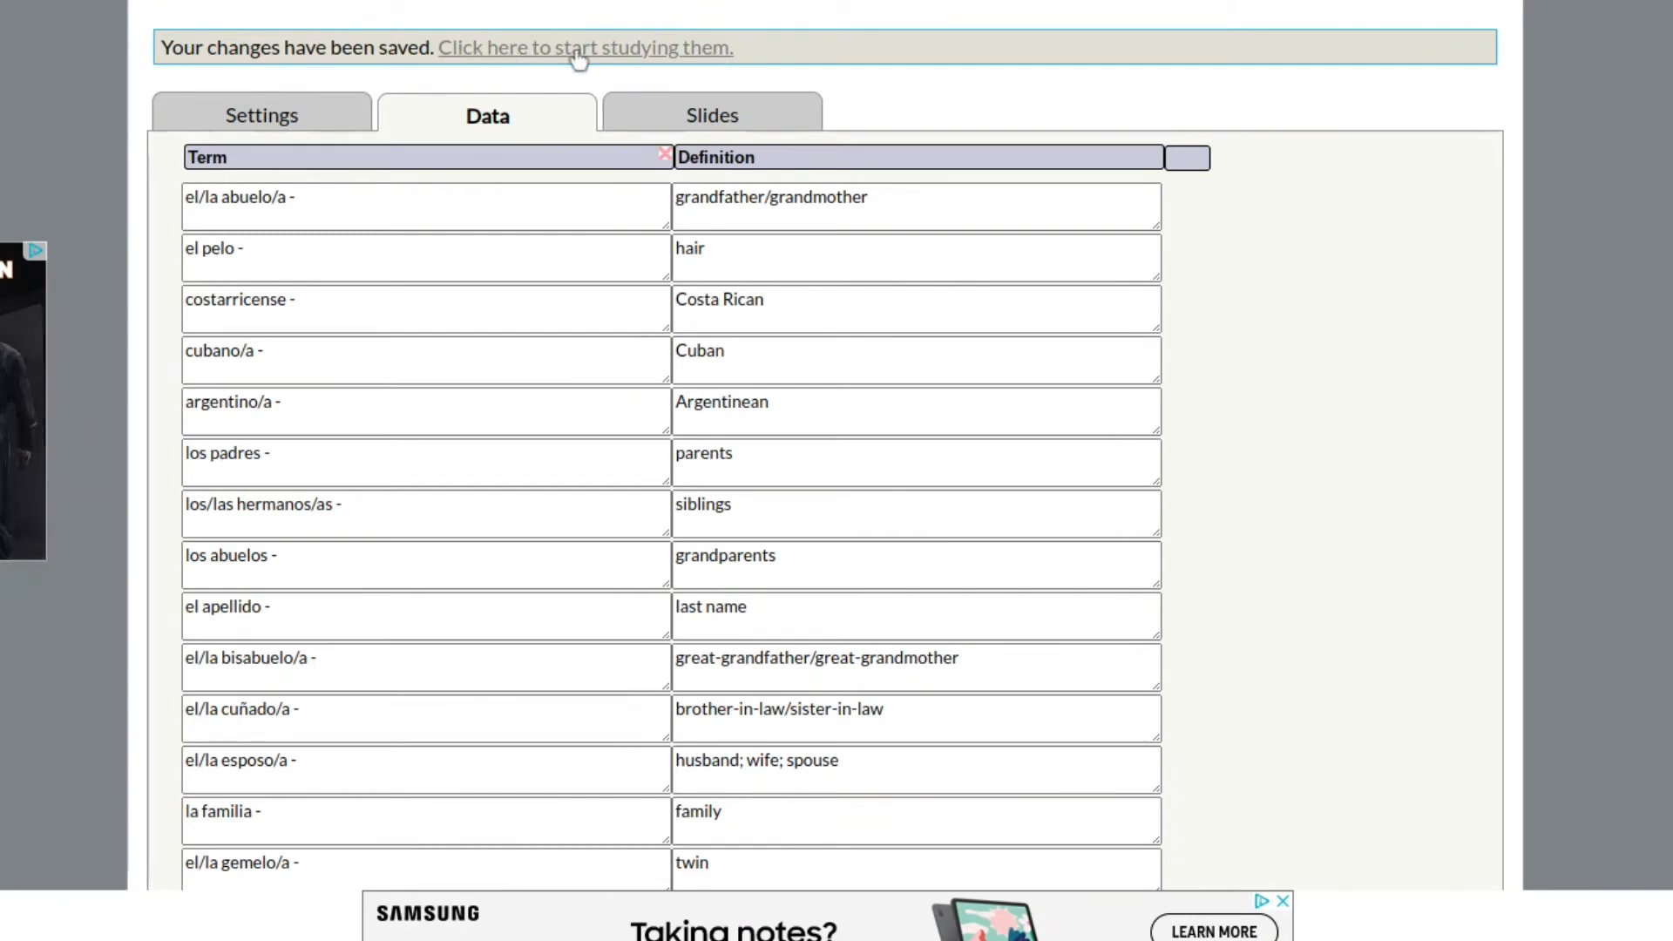
{"action": "mouse_move", "coordinate": [547, 52]}
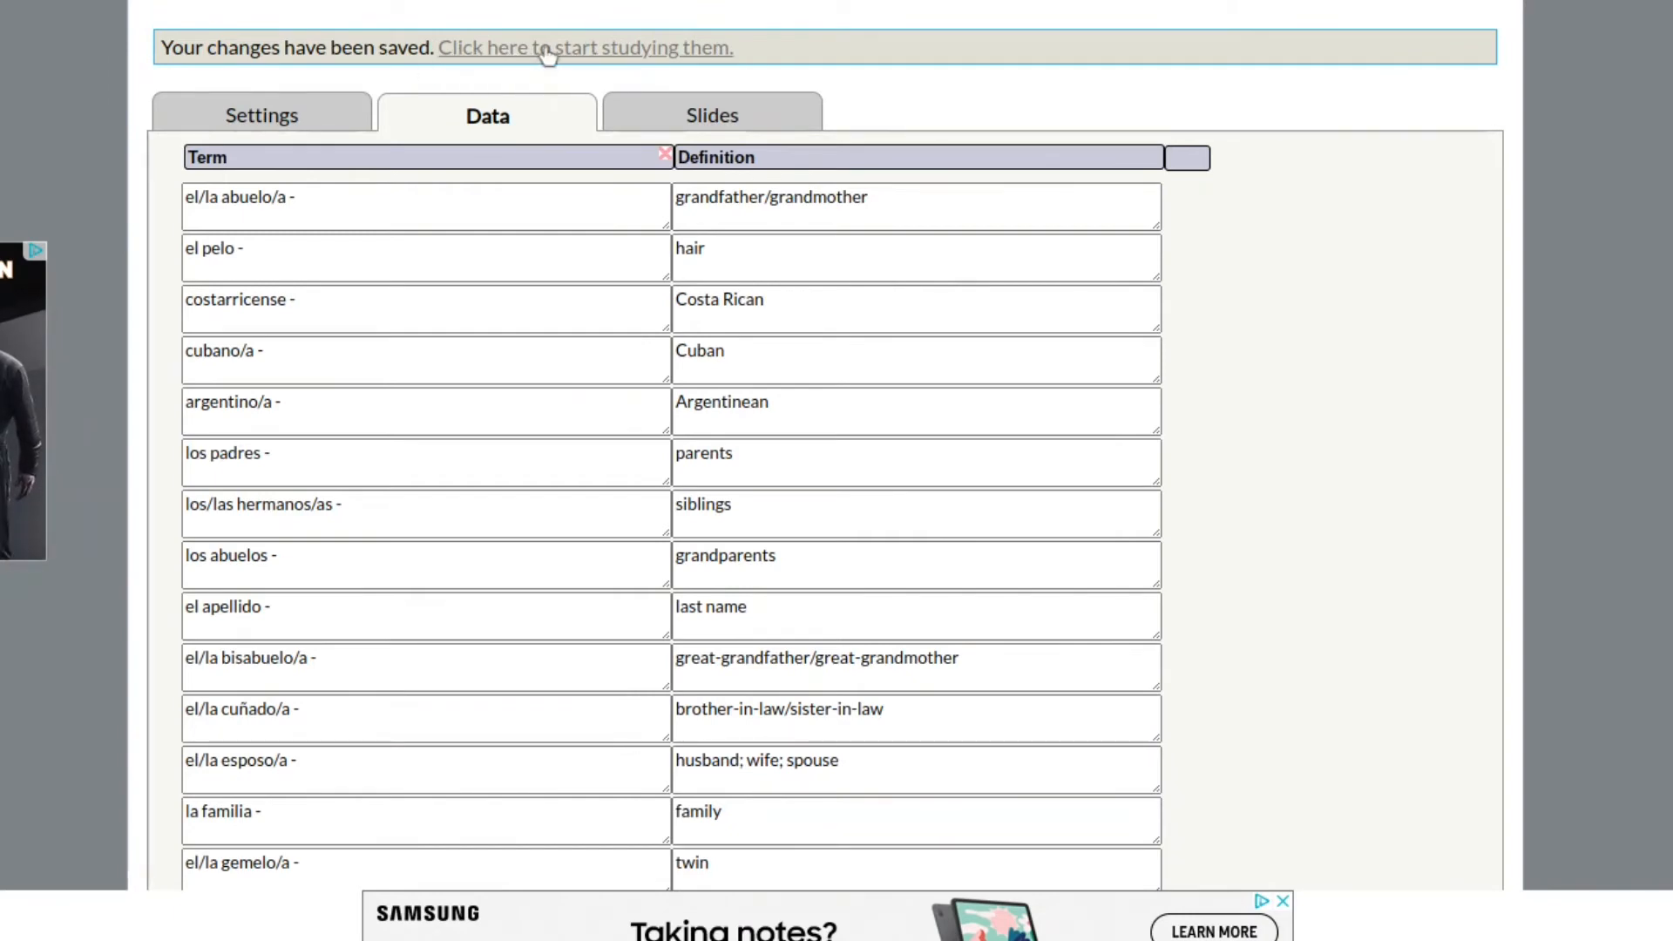
Start studying, marking the grandfather/grandmother card not known and the el pelo card known.
{"action": "left_click", "coordinate": [558, 47]}
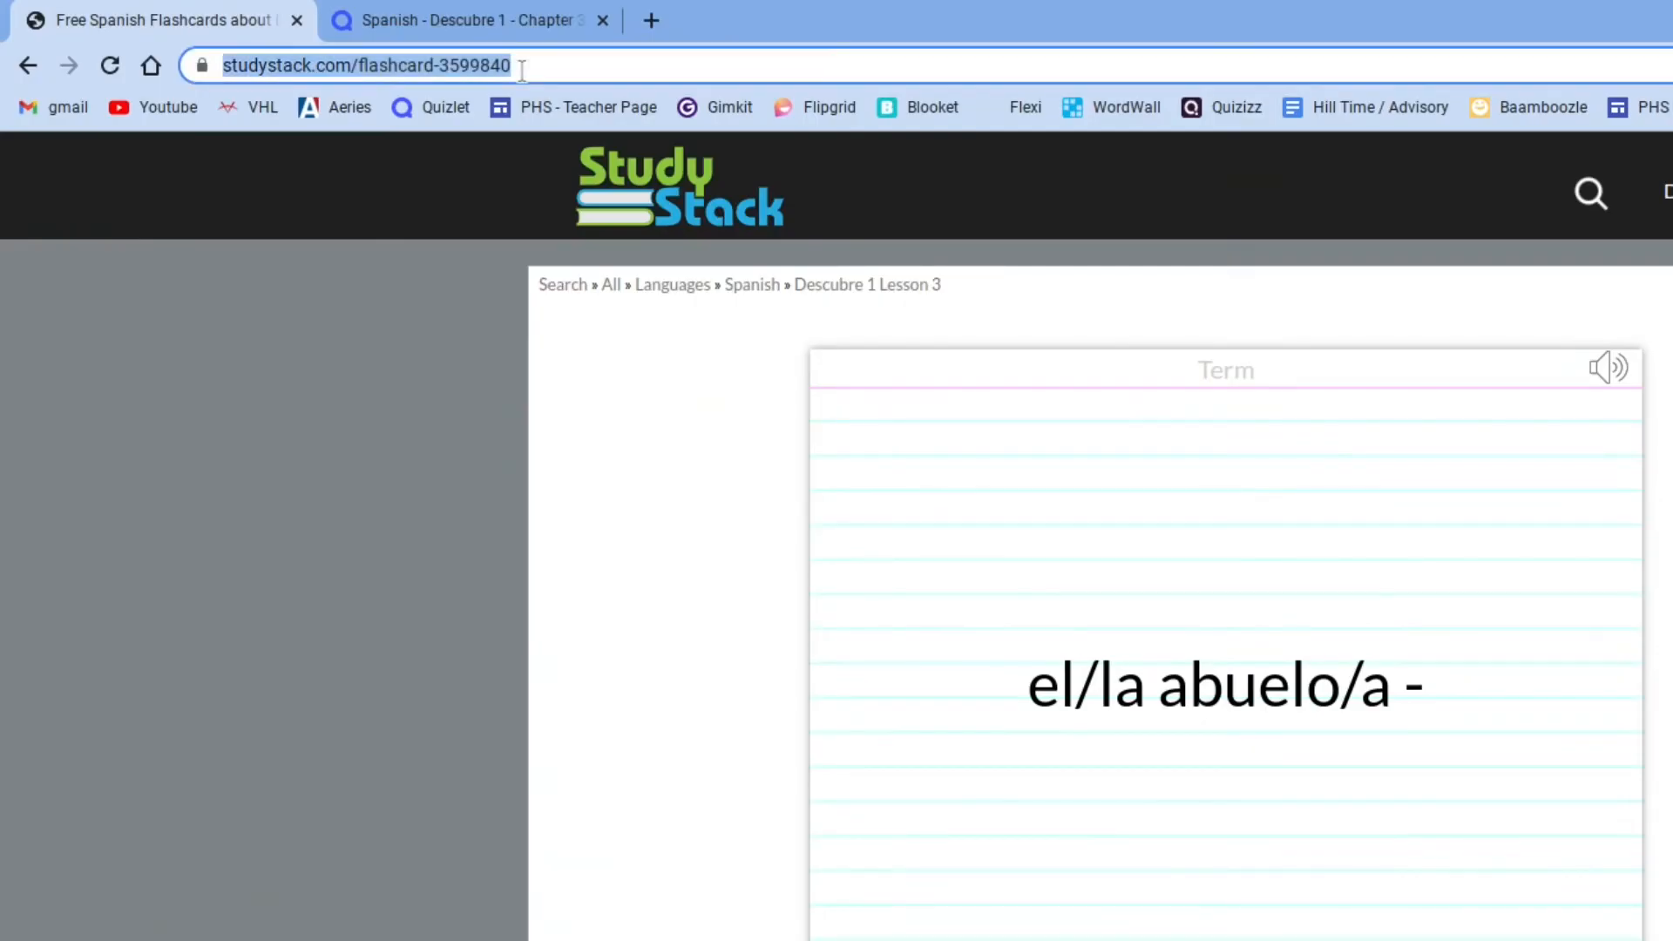
{"action": "mouse_move", "coordinate": [1394, 915]}
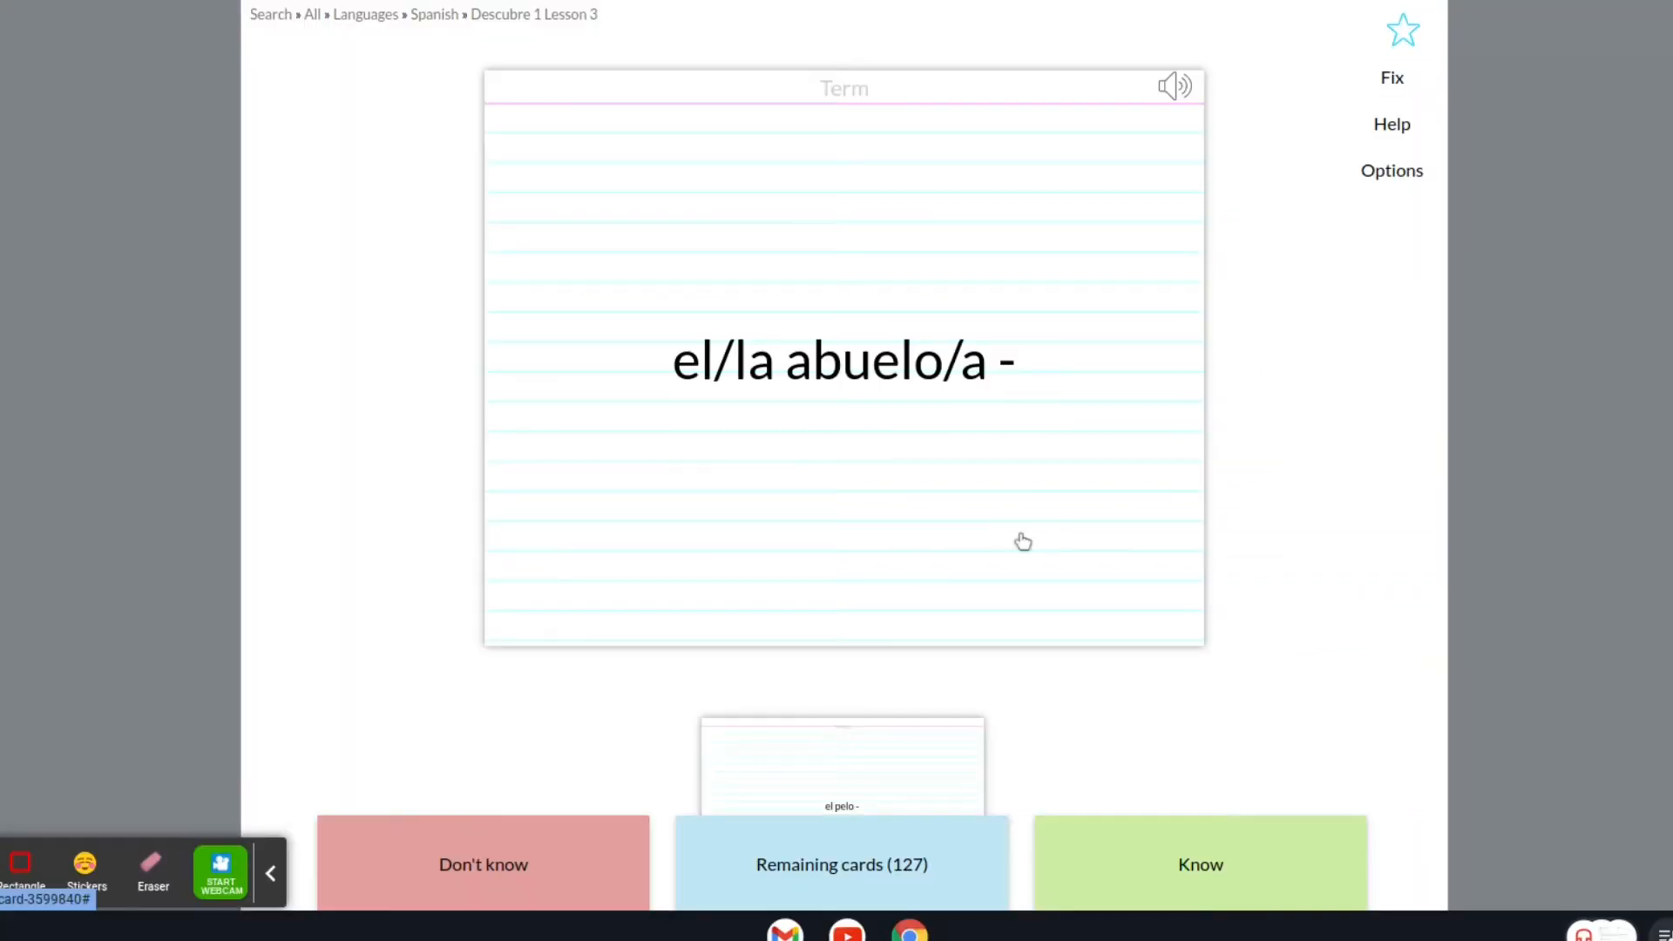
{"action": "mouse_move", "coordinate": [1216, 585]}
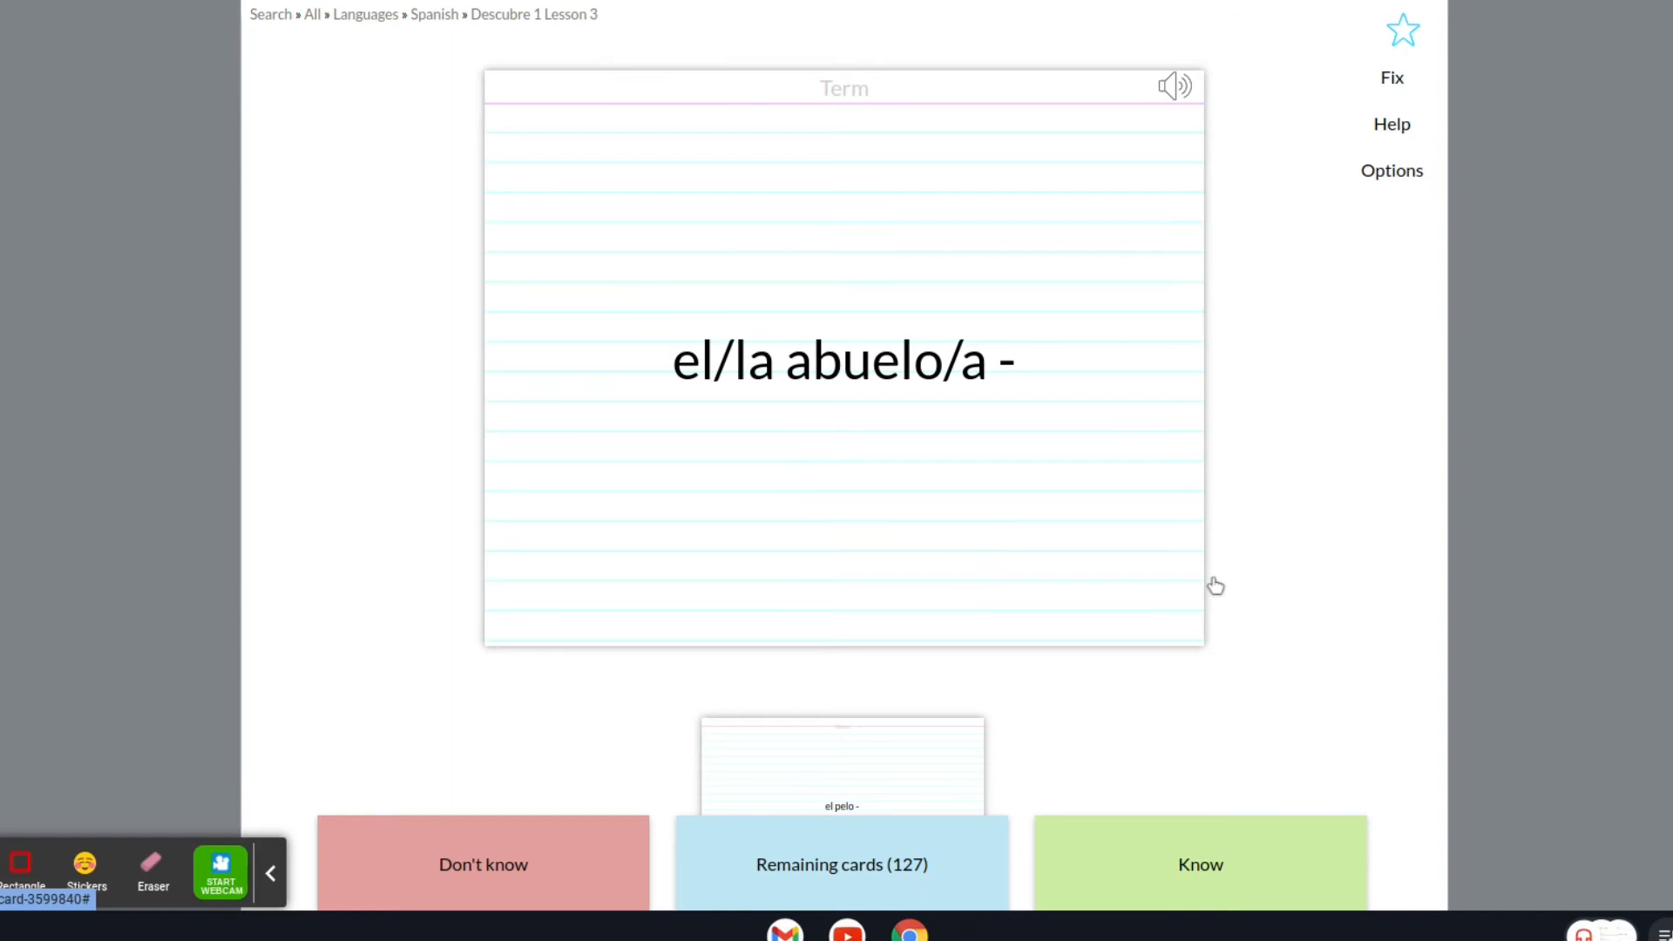
{"action": "mouse_move", "coordinate": [925, 531]}
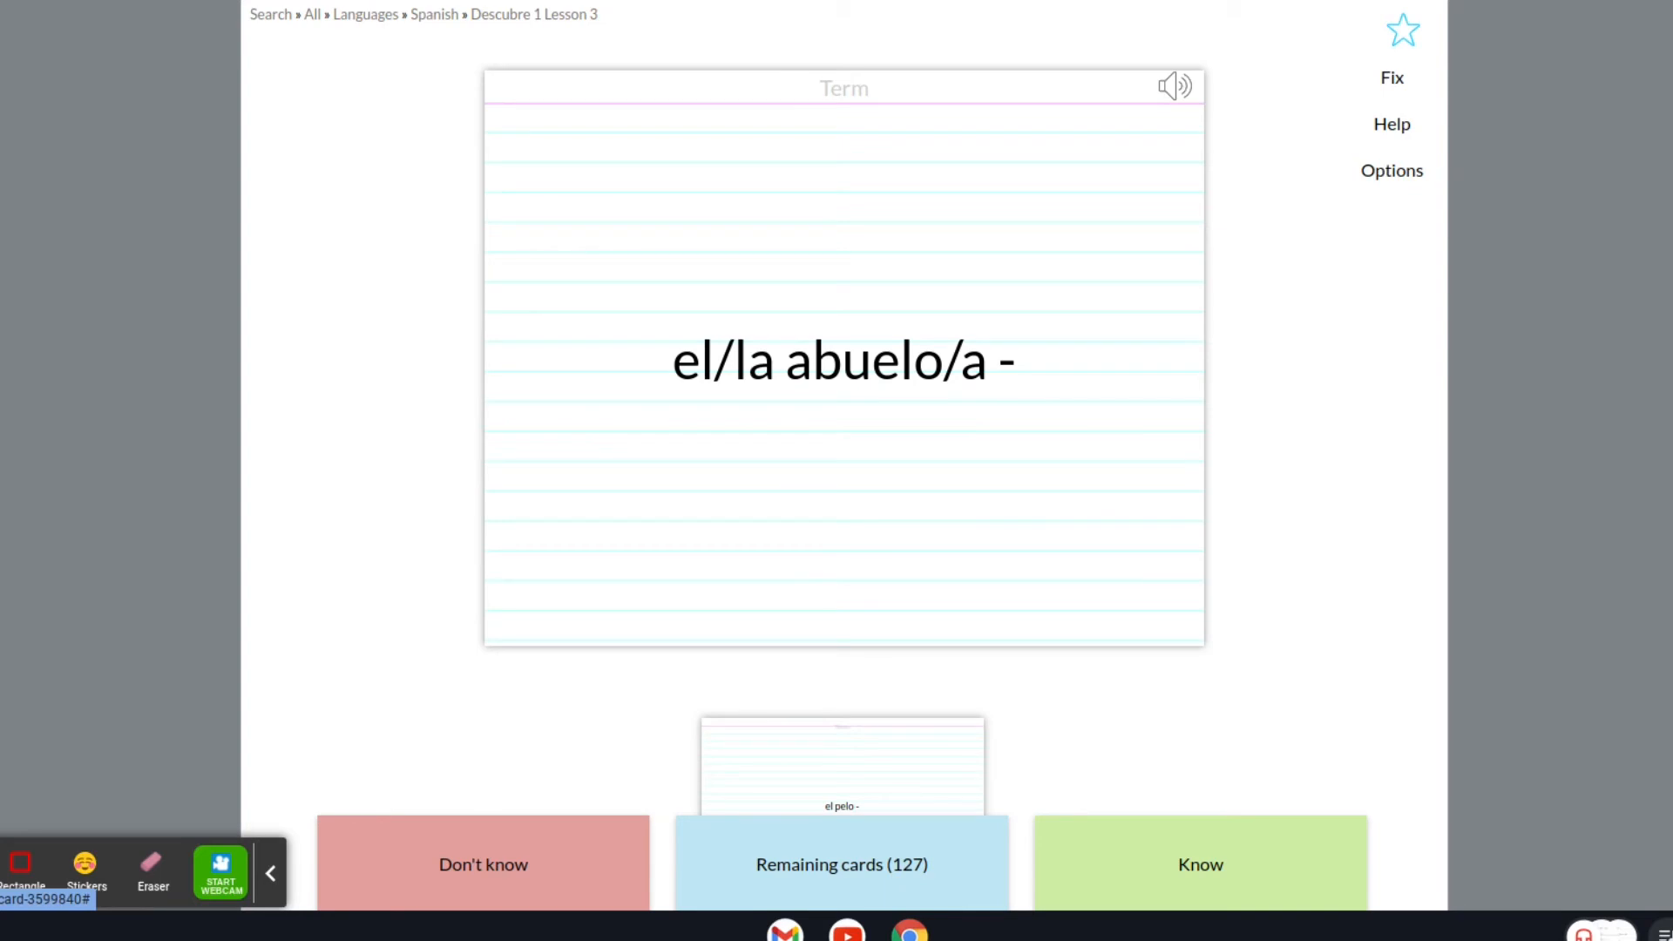
{"action": "mouse_move", "coordinate": [1003, 401]}
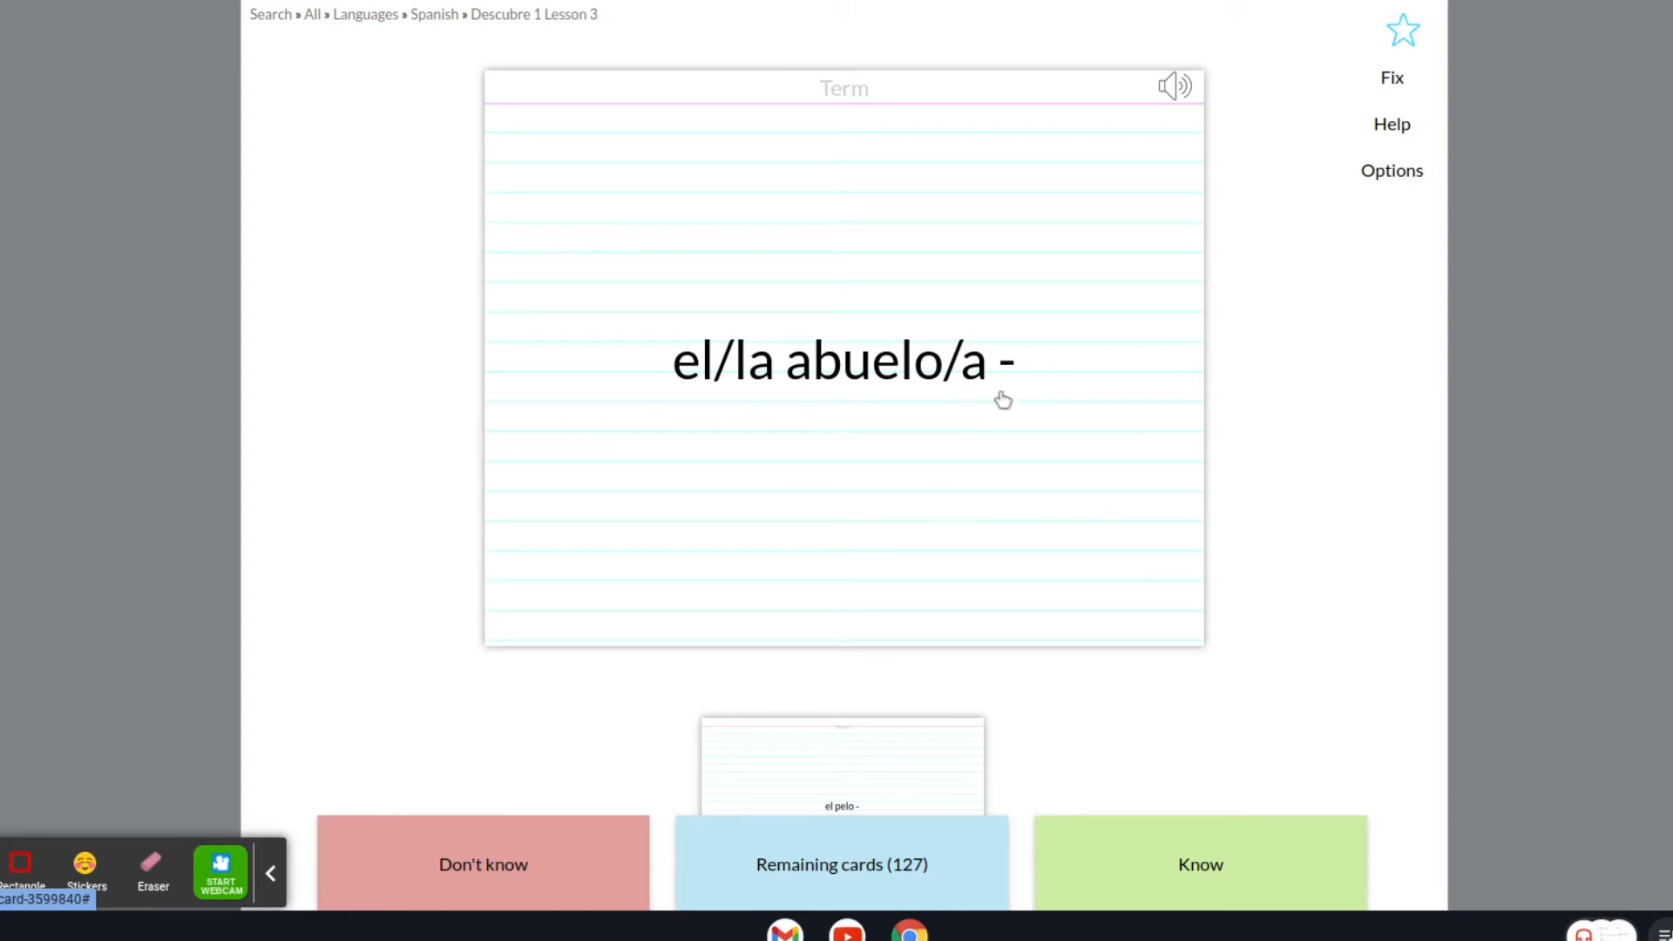
{"action": "mouse_move", "coordinate": [997, 534]}
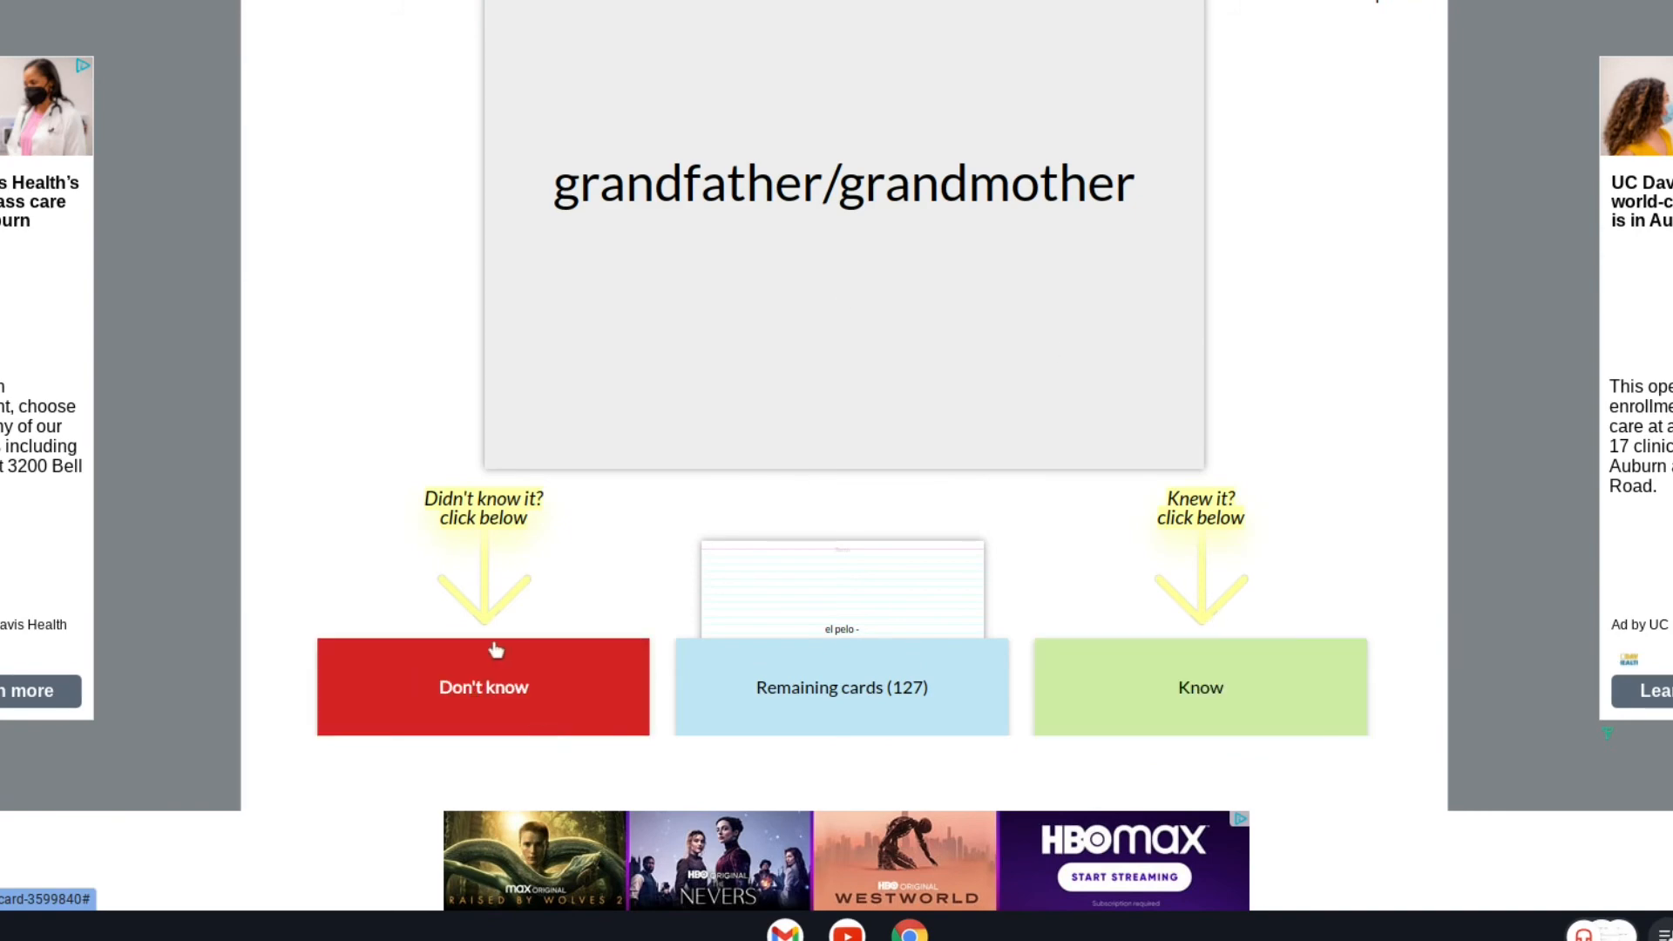
{"action": "left_click", "coordinate": [483, 686]}
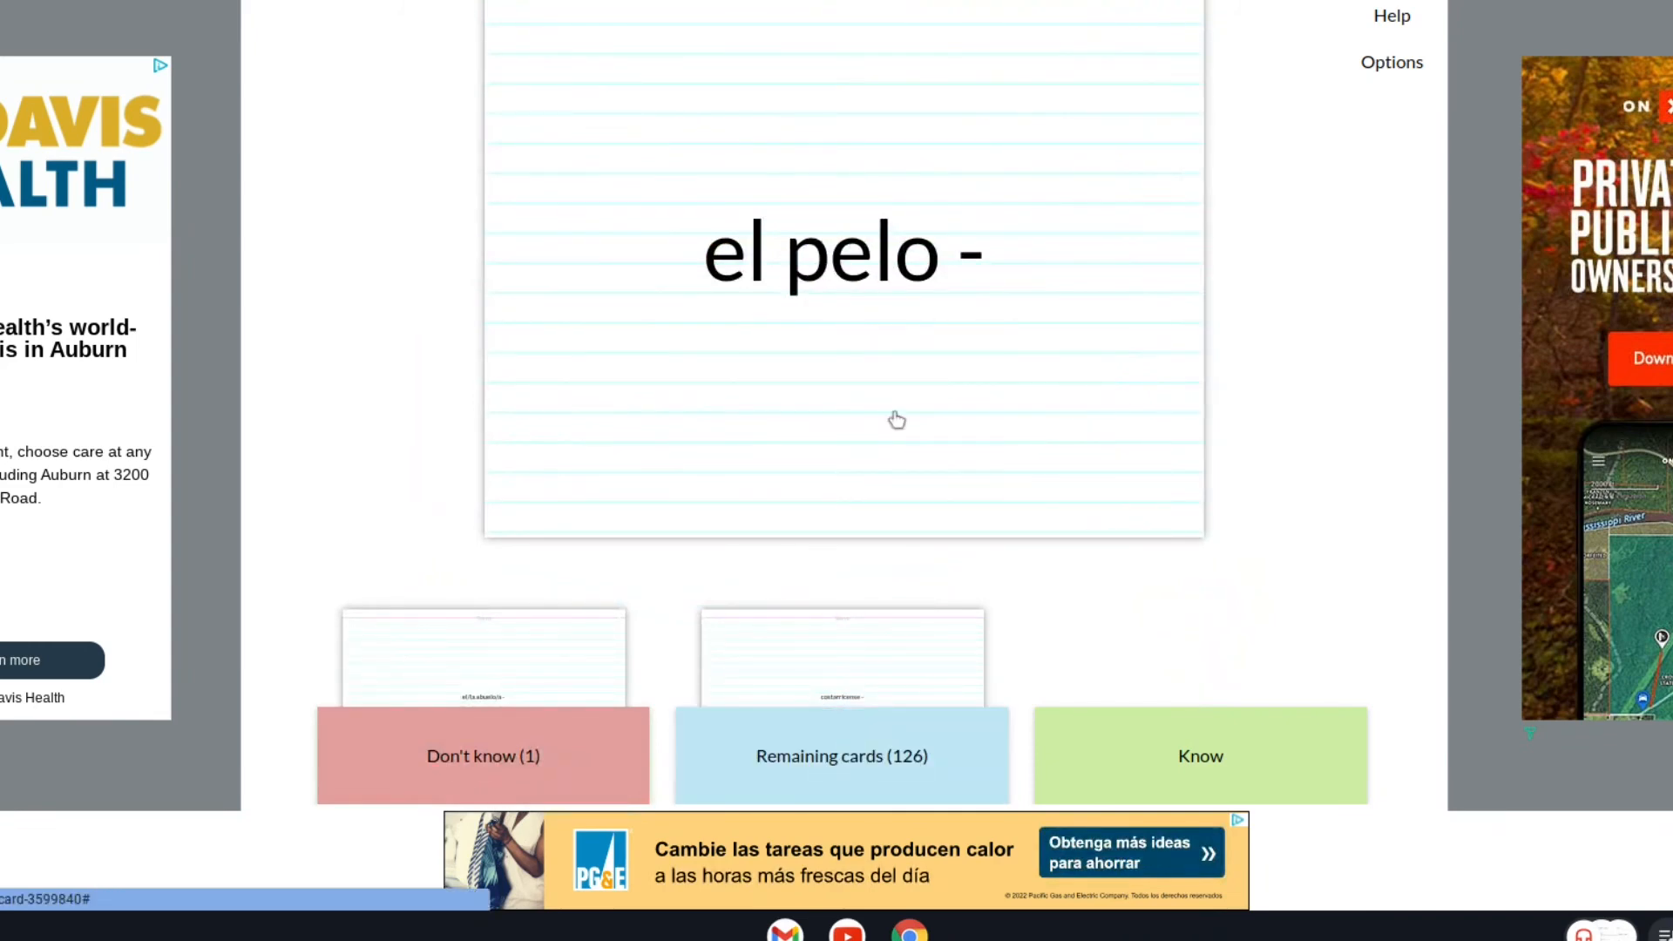
{"action": "left_click", "coordinate": [1200, 756]}
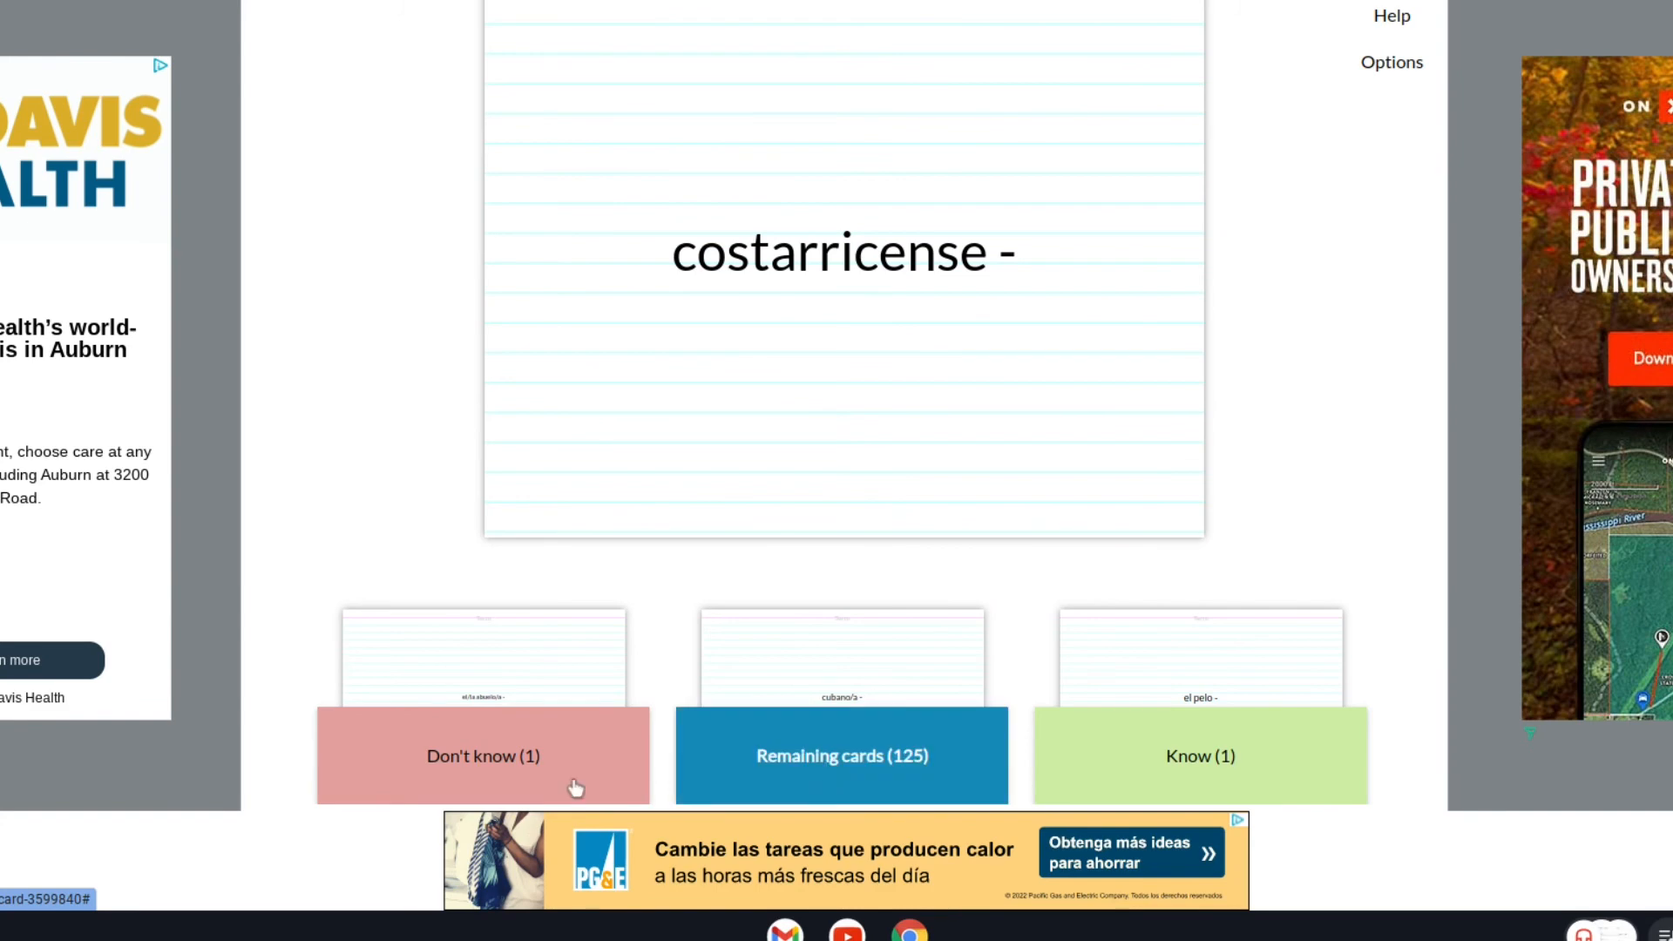
{"action": "mouse_move", "coordinate": [1176, 485]}
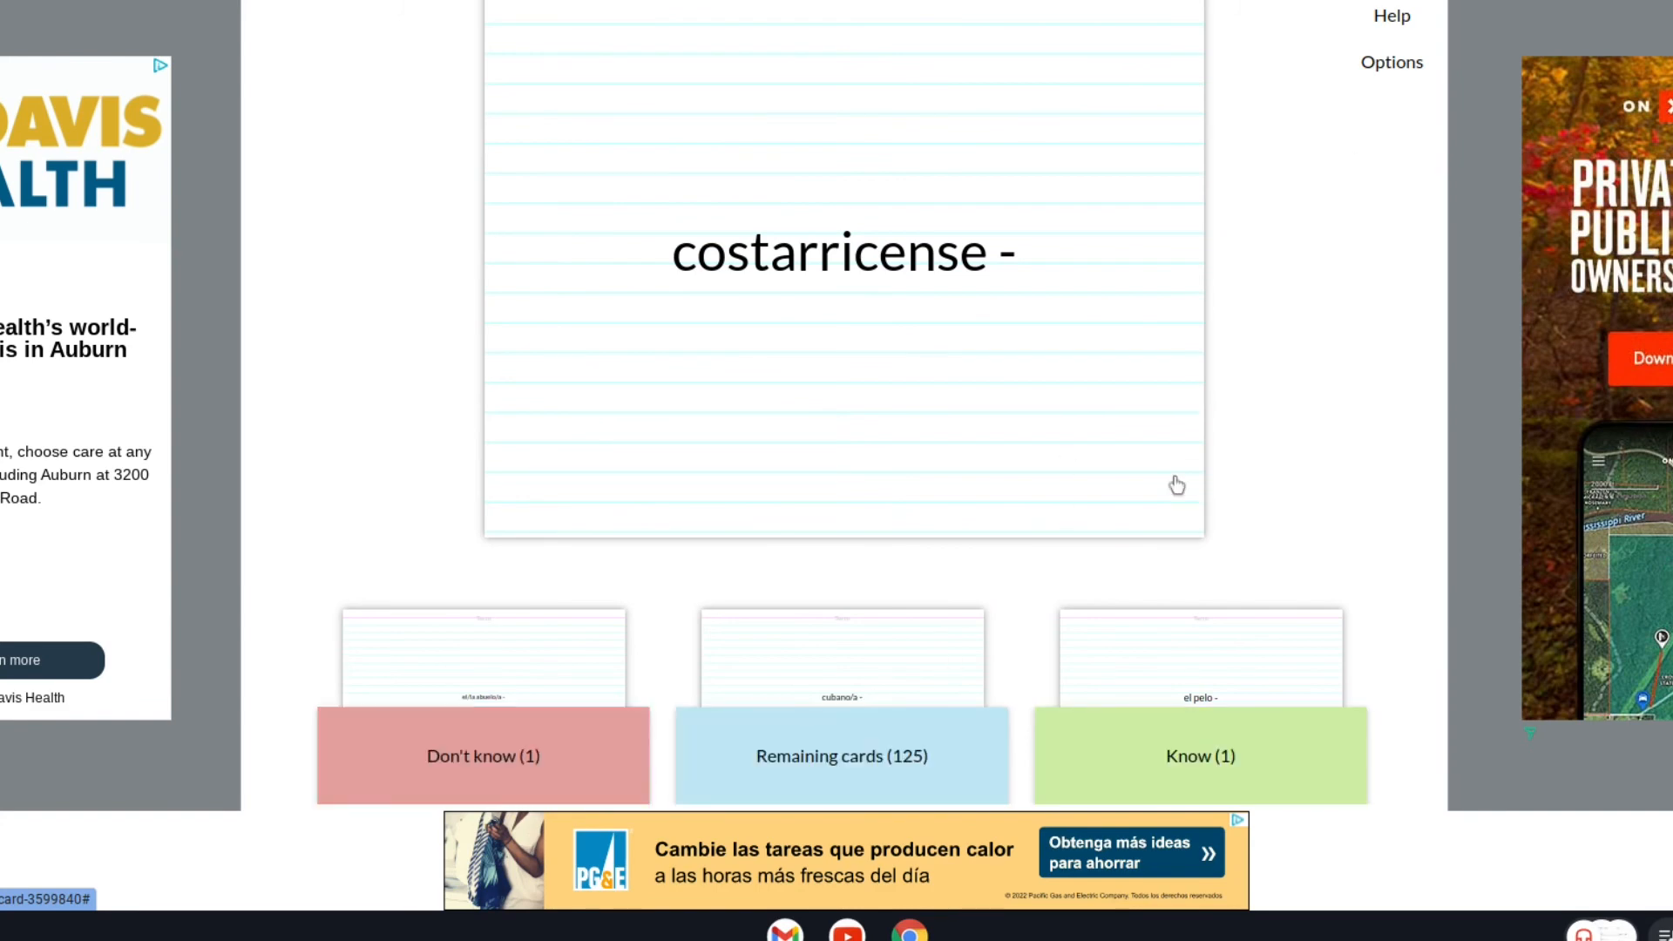
{"action": "scroll", "scroll_direction": "down", "scroll_amount": 3}
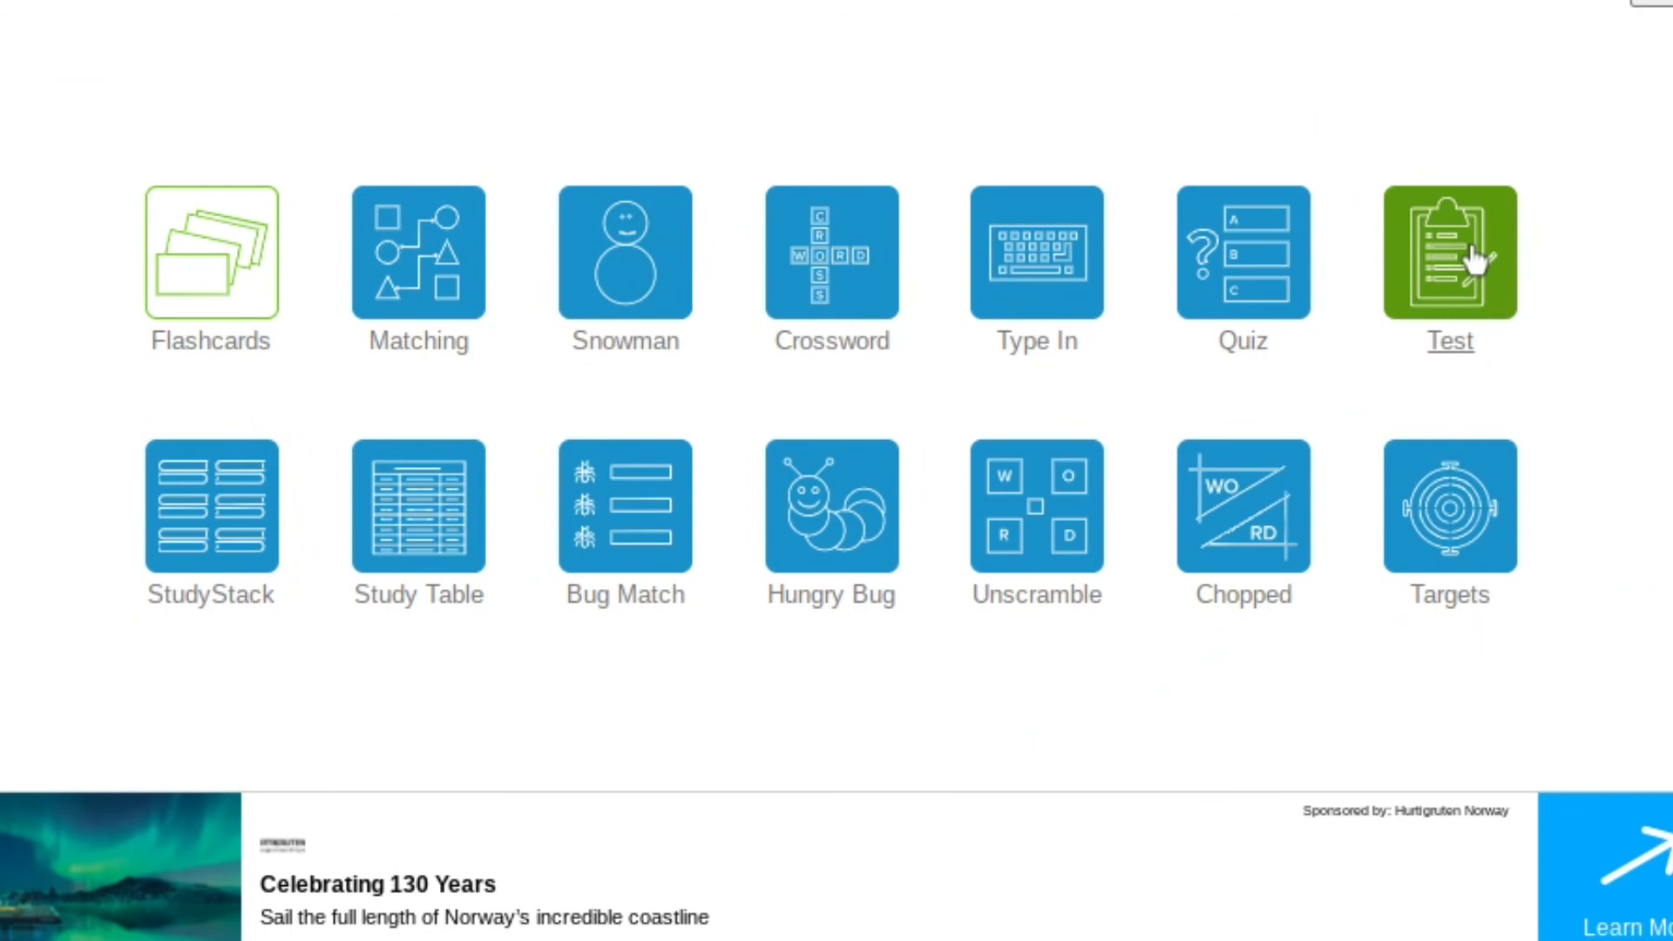
{"action": "mouse_move", "coordinate": [615, 272]}
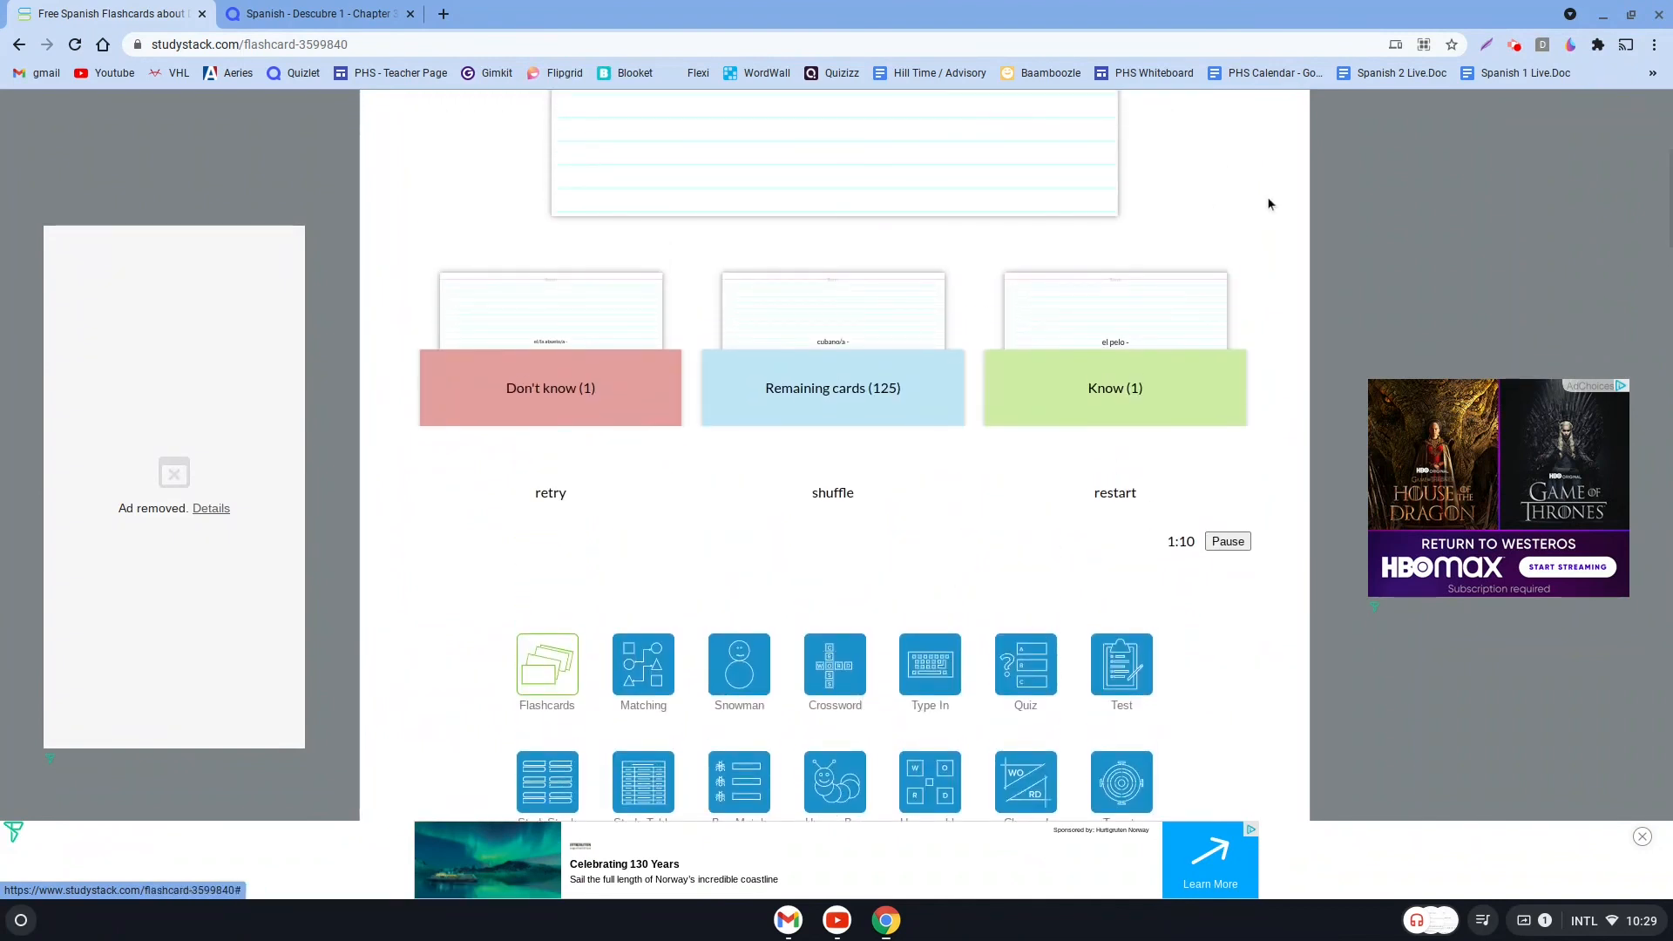
{"action": "mouse_move", "coordinate": [1262, 215]}
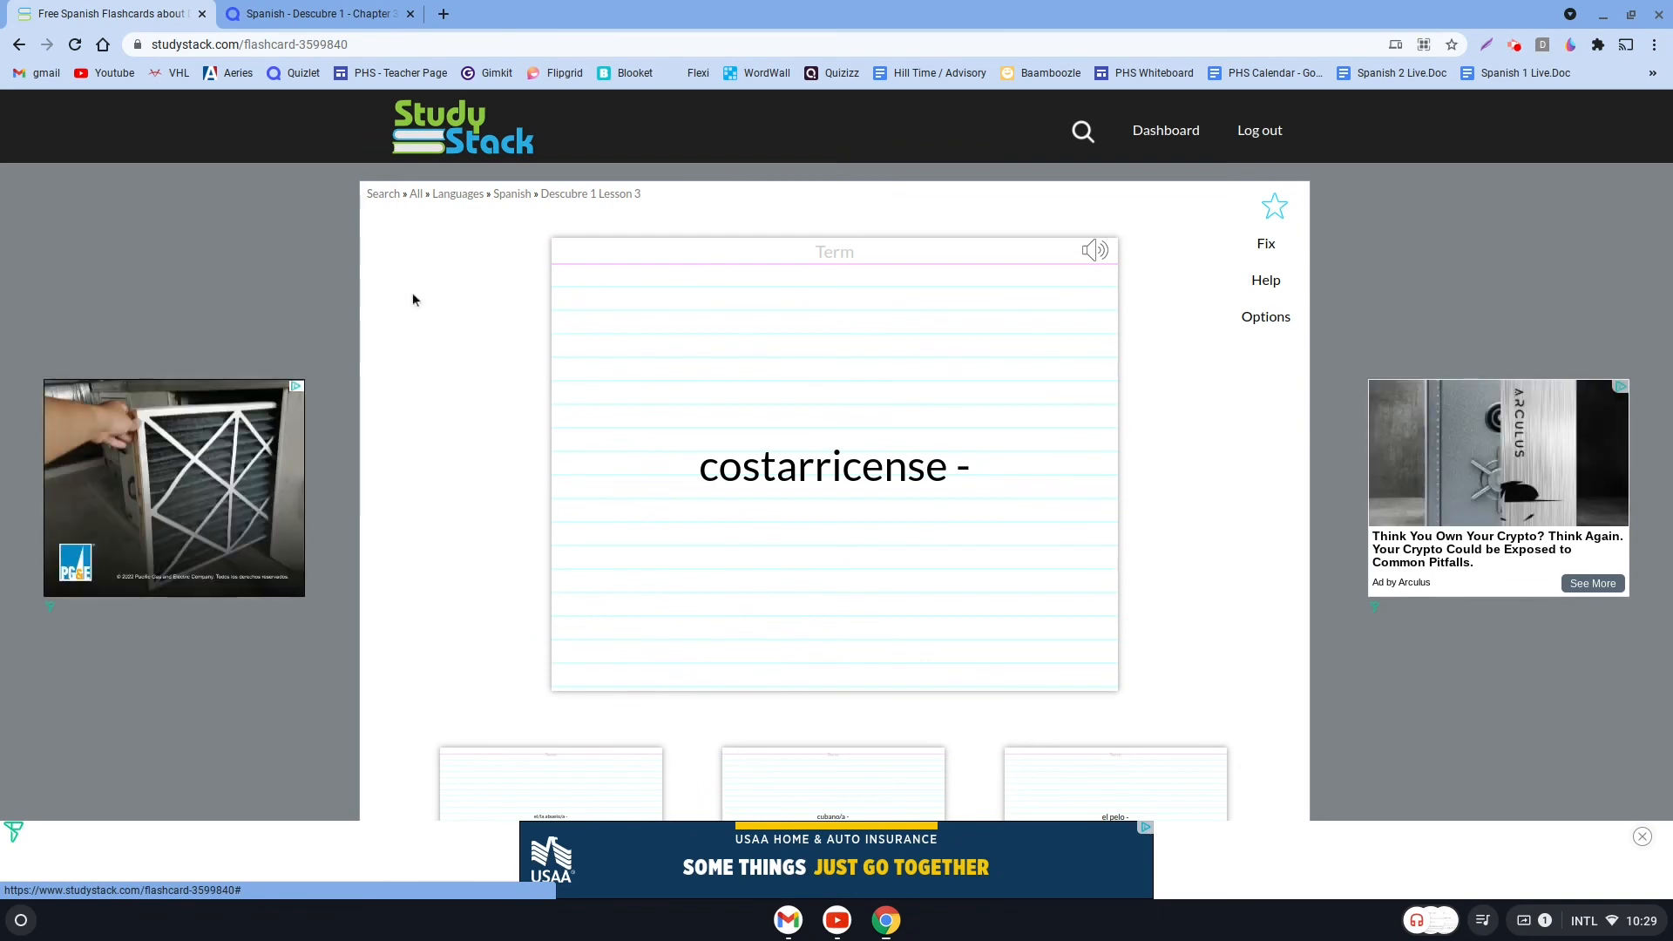
{"action": "mouse_move", "coordinate": [1599, 255]}
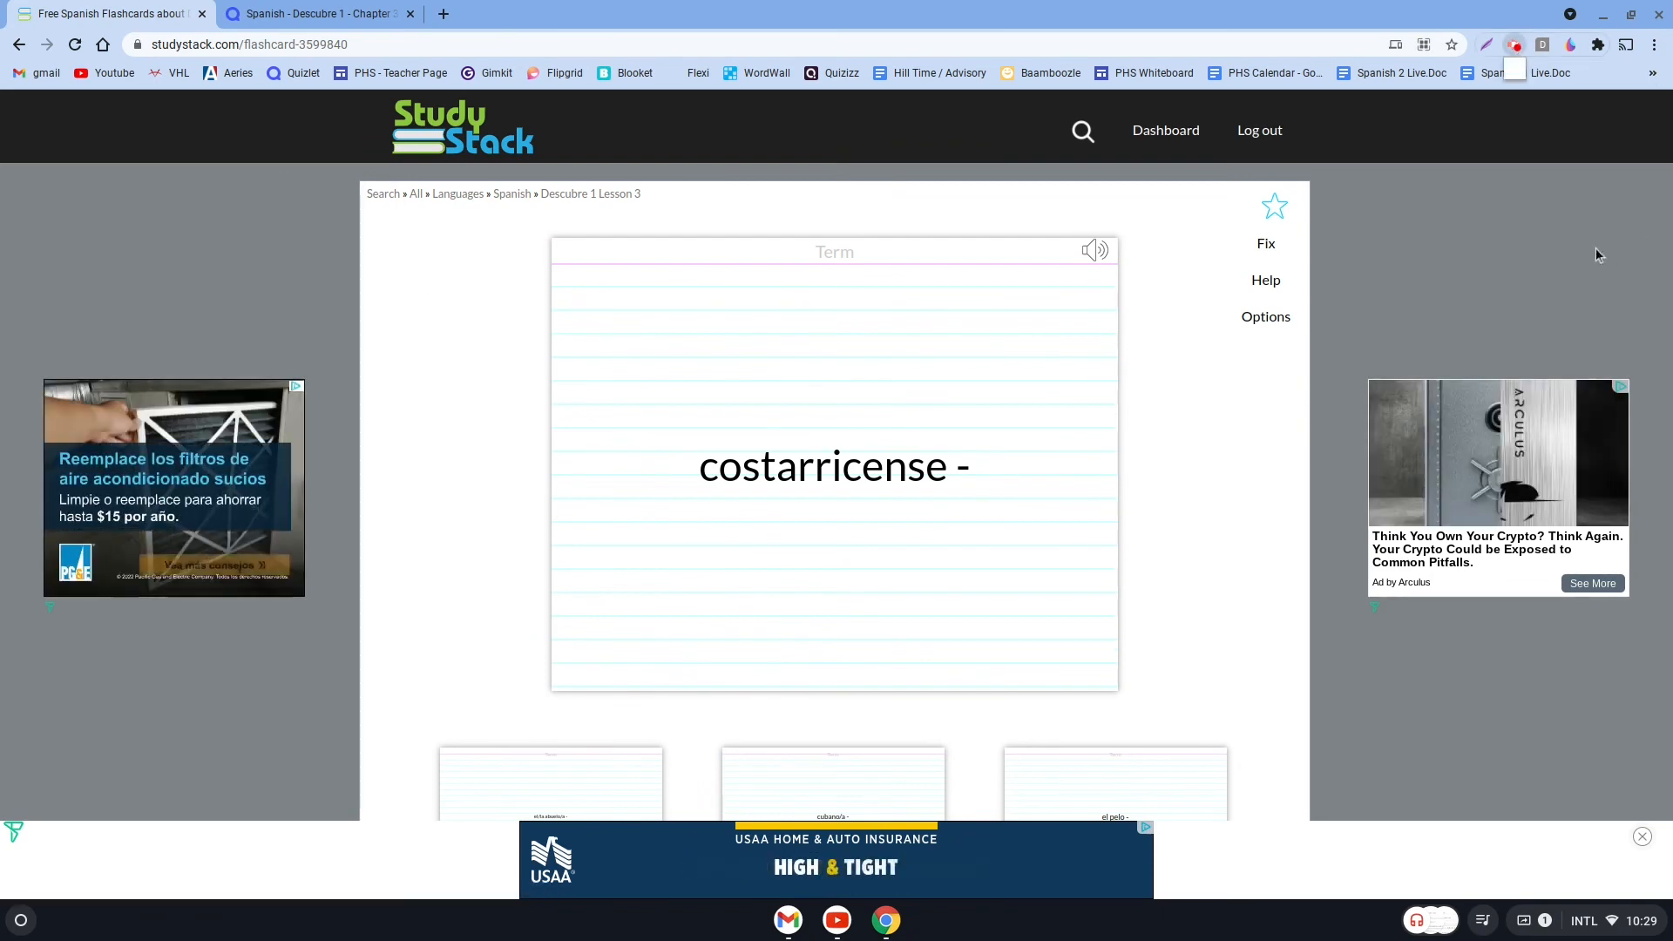